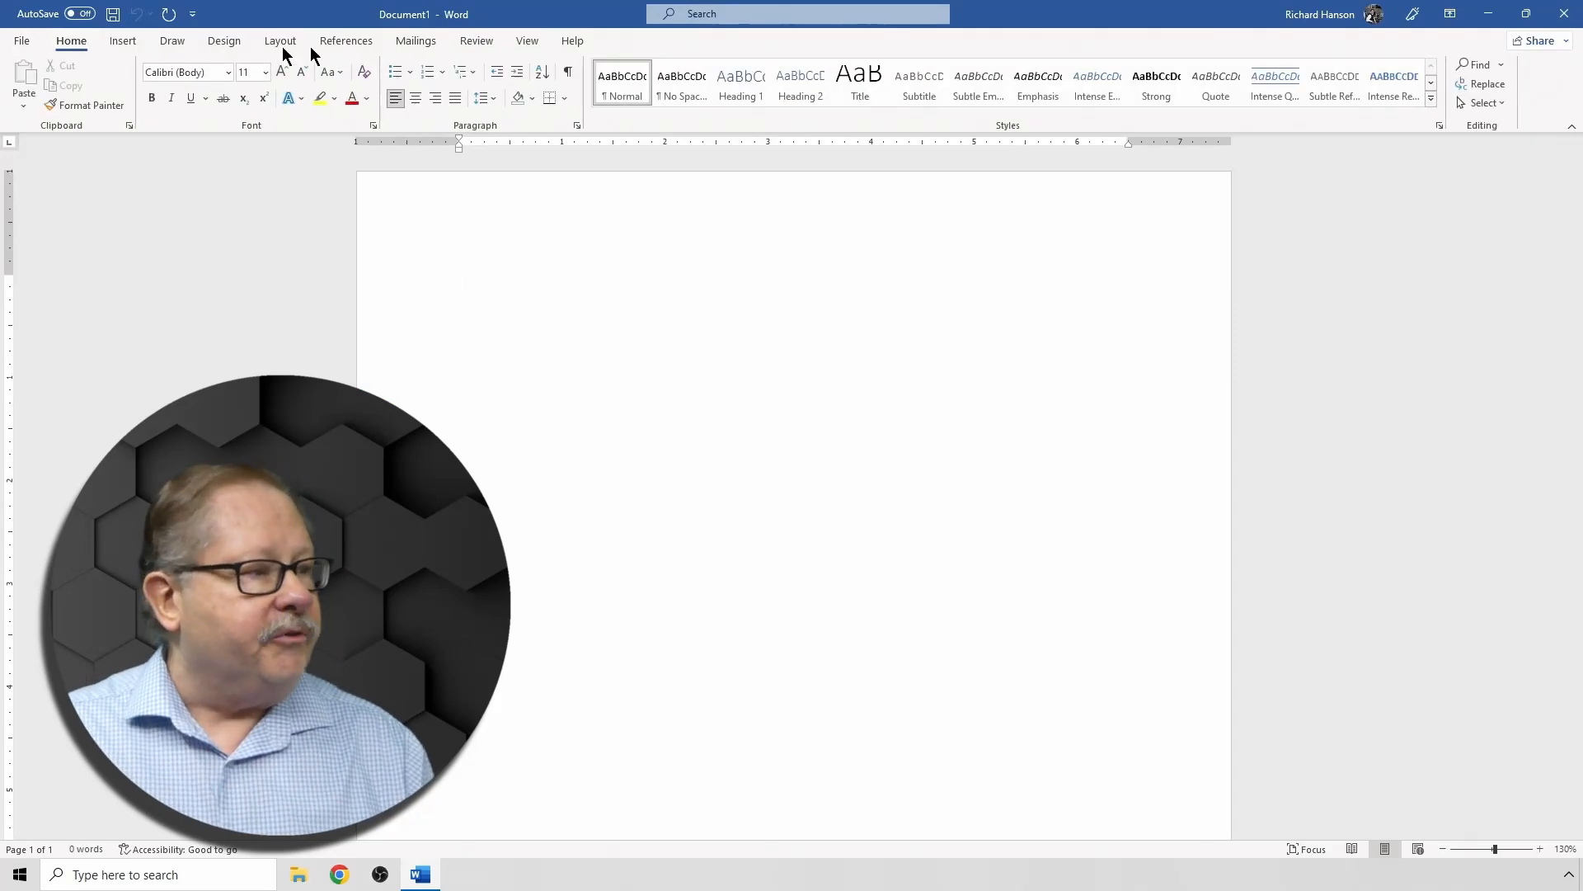
Step: Open the Compare menu on the Review tab
click(476, 41)
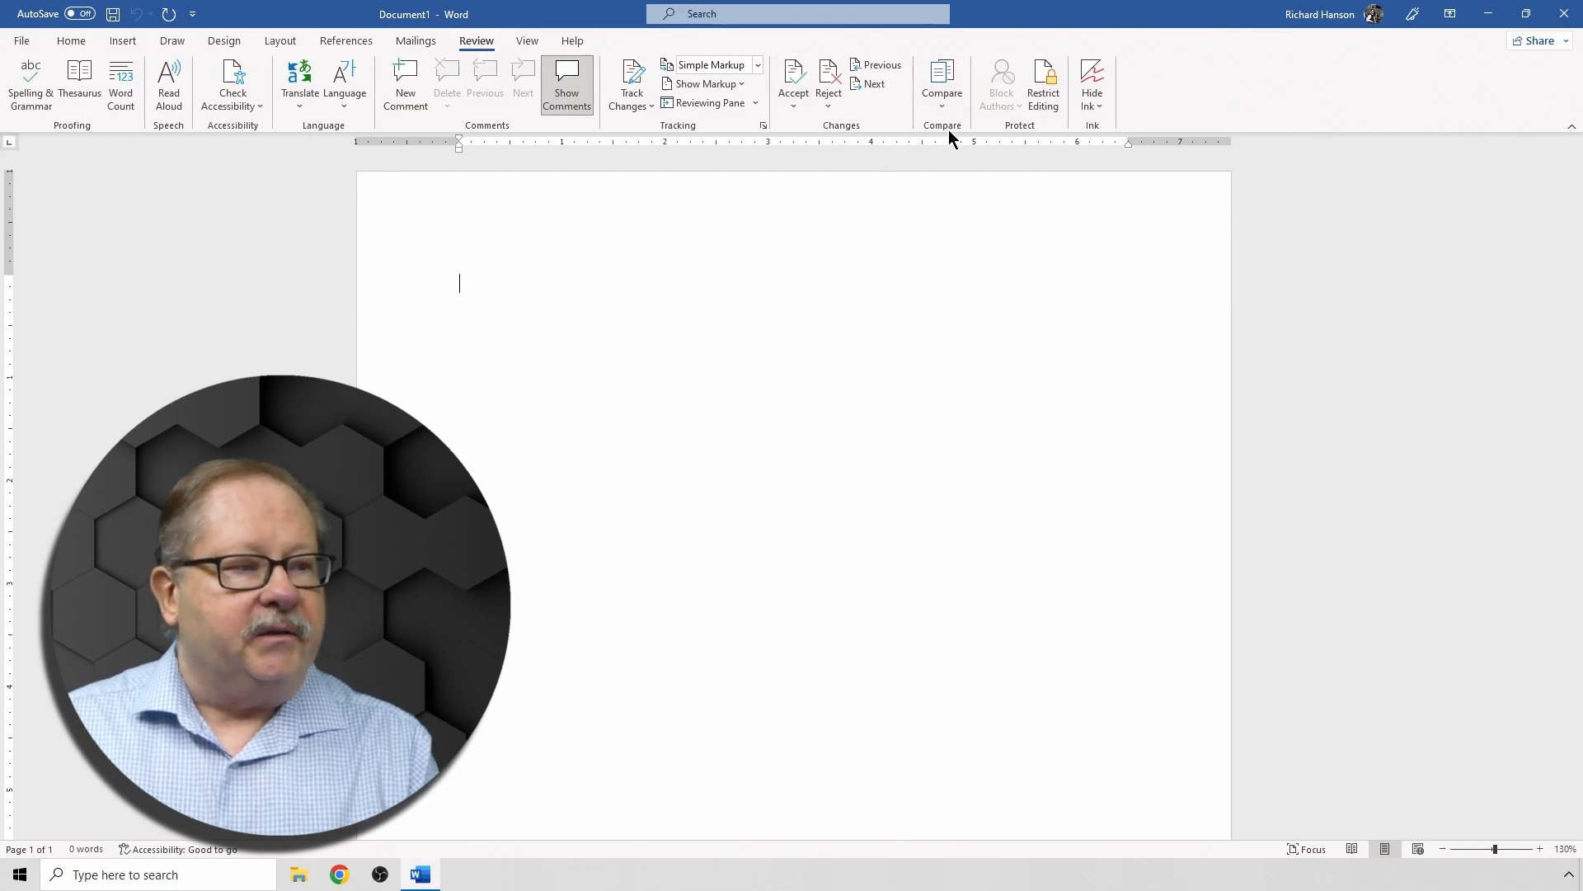
click(940, 86)
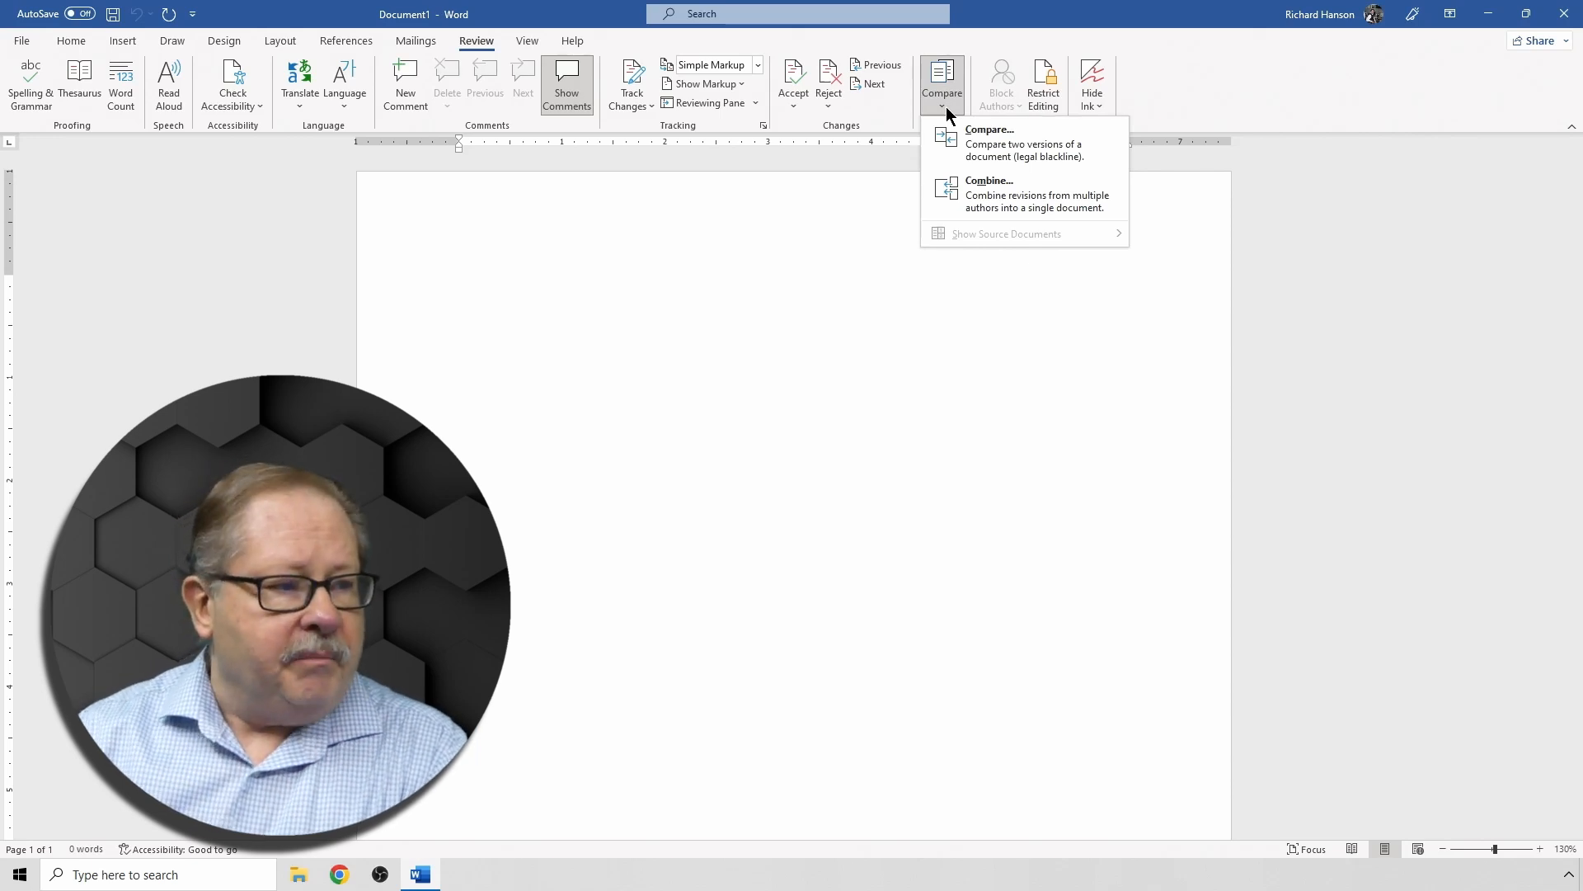
mouse_move(1004, 143)
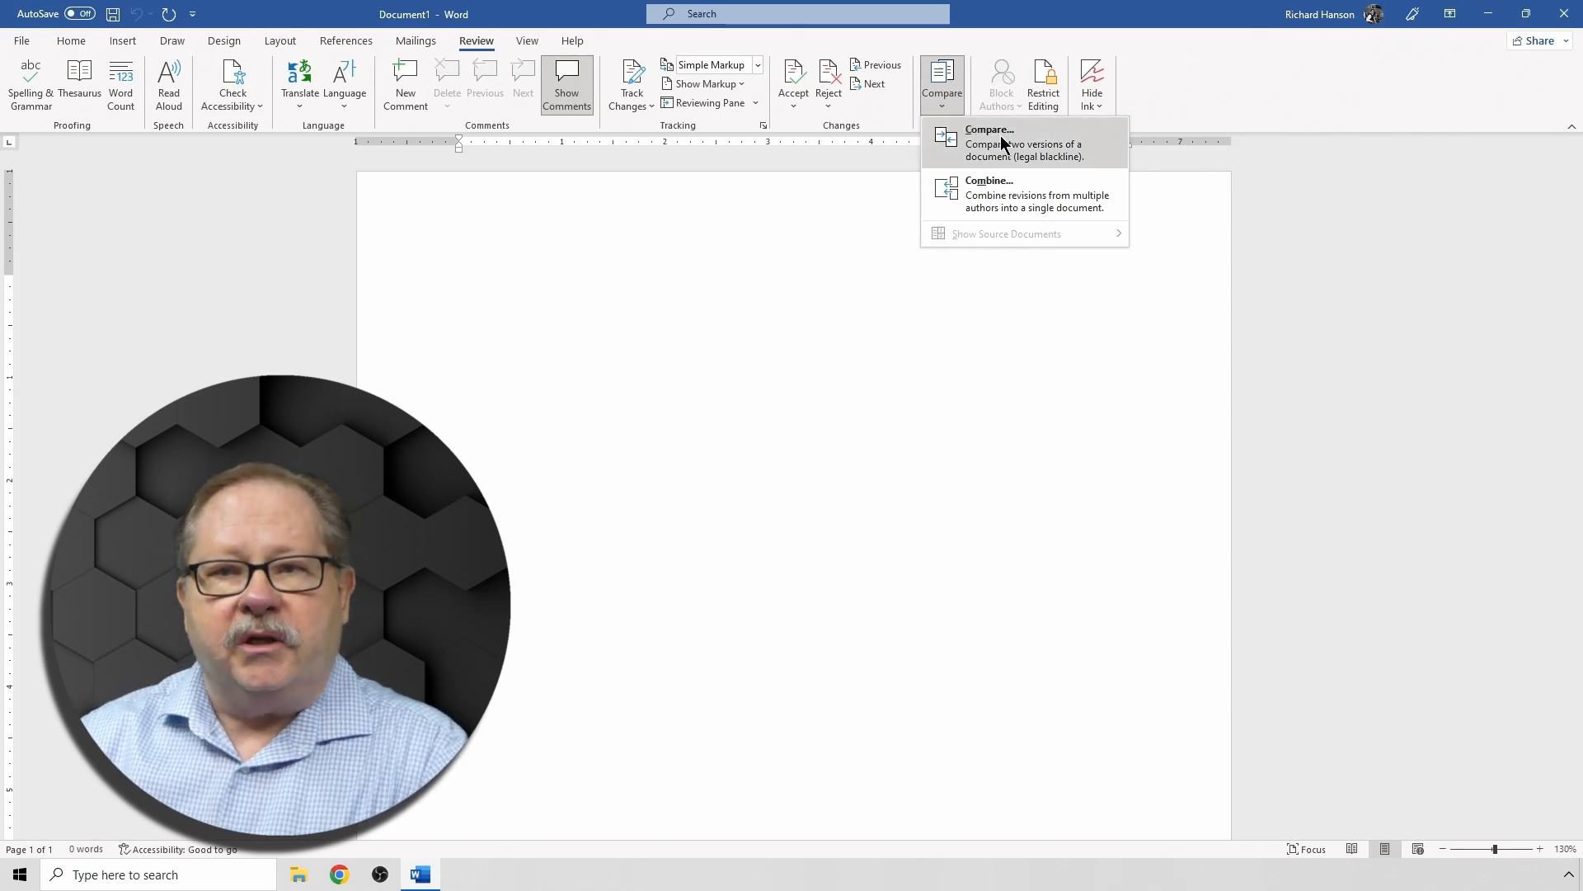
Step: Compare Three Little Pigs Original.docx against Three Little Pigs Graduate Version.docx
click(988, 136)
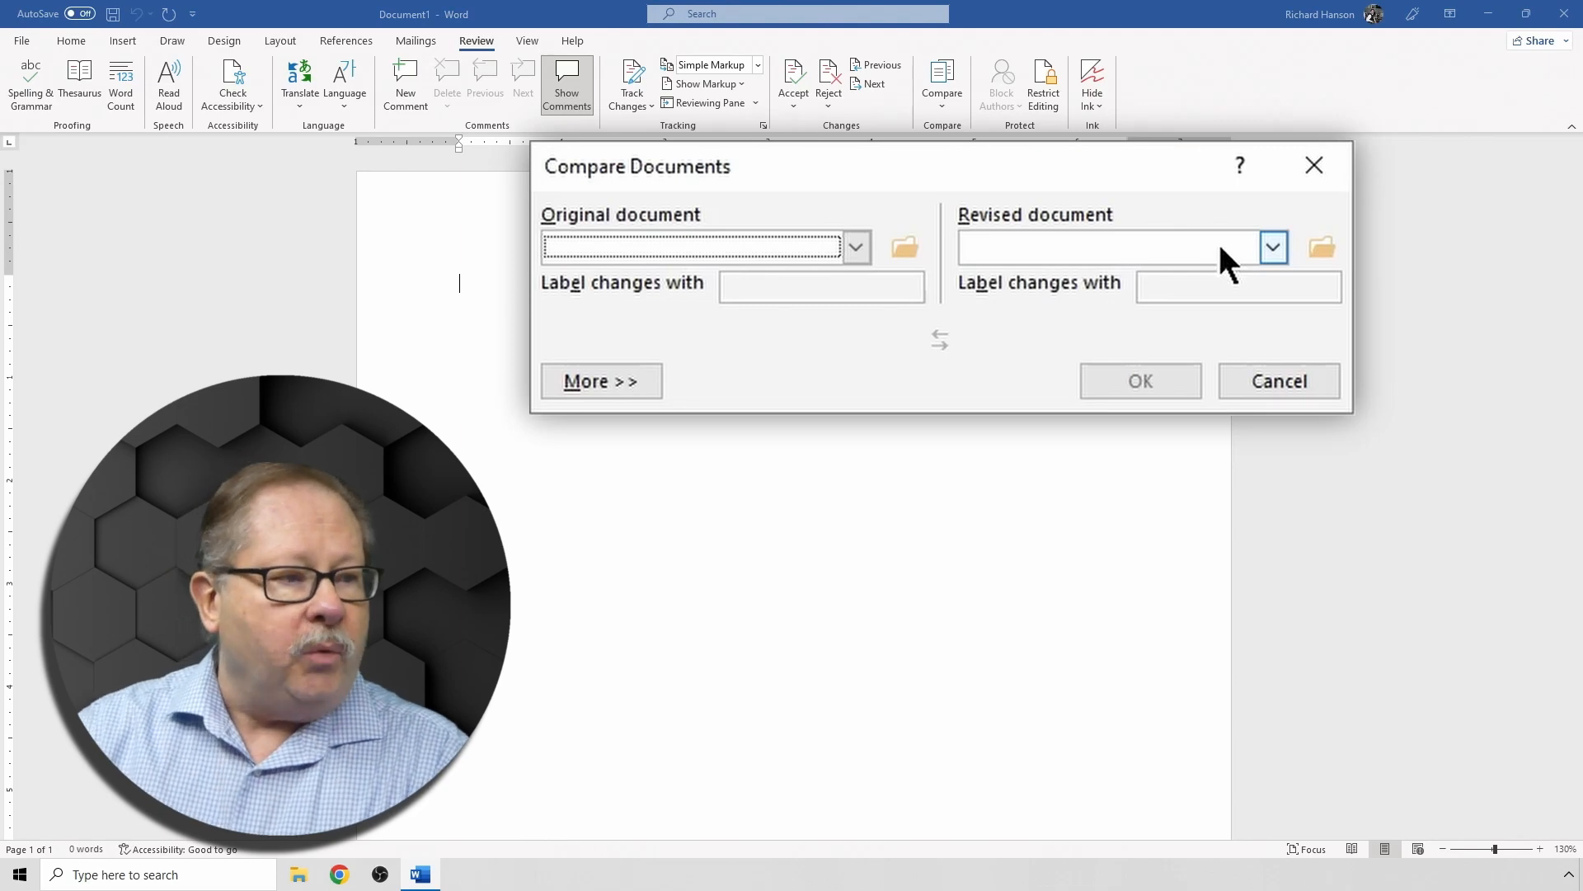
mouse_move(1040, 262)
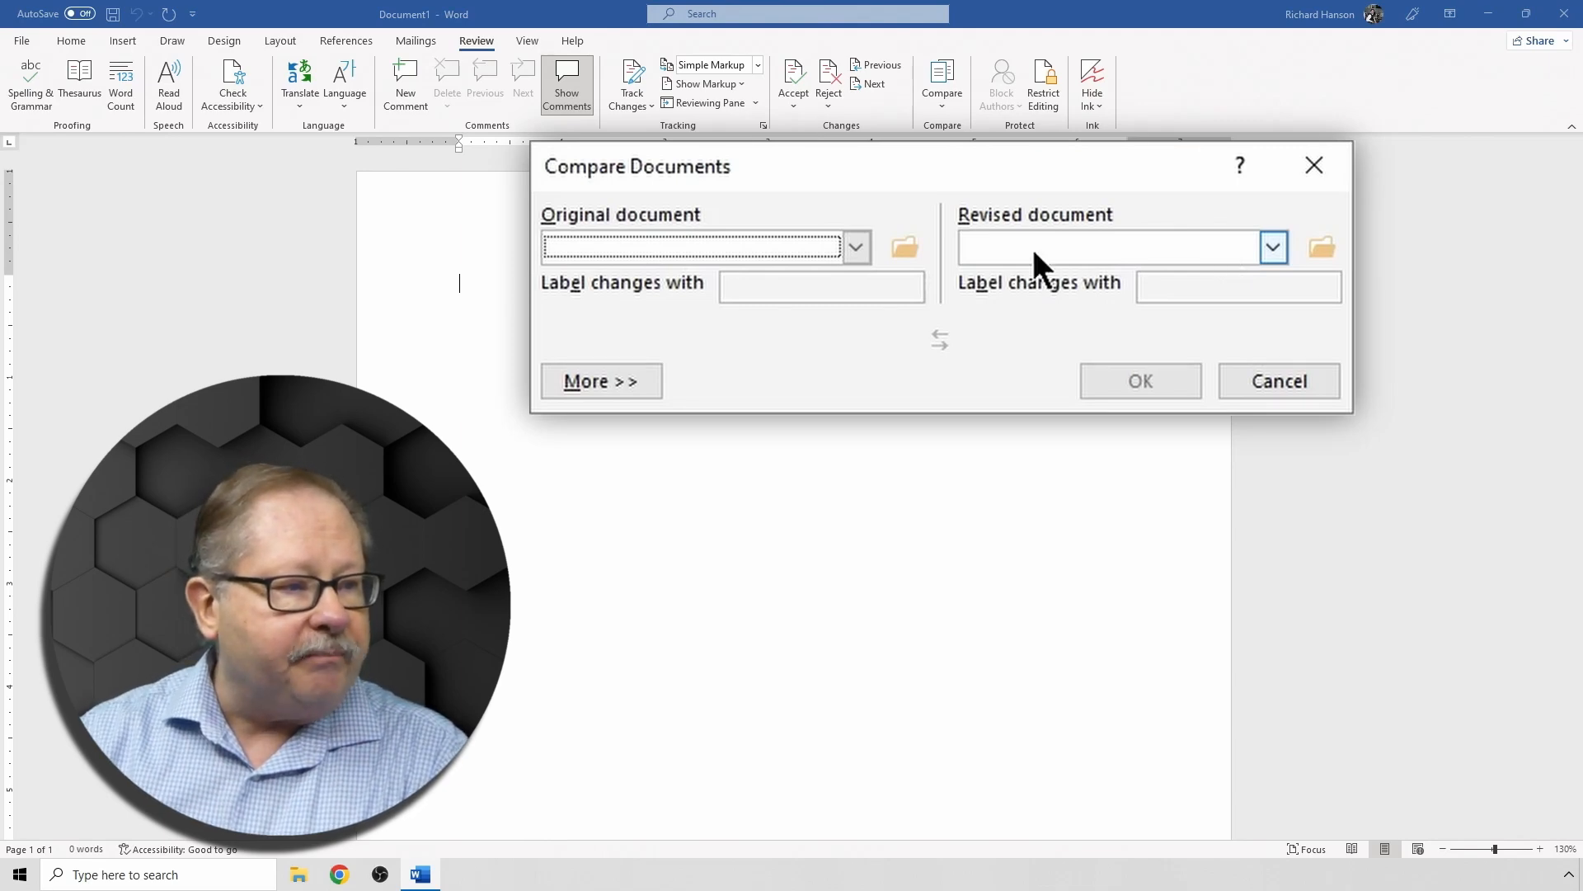
click(855, 246)
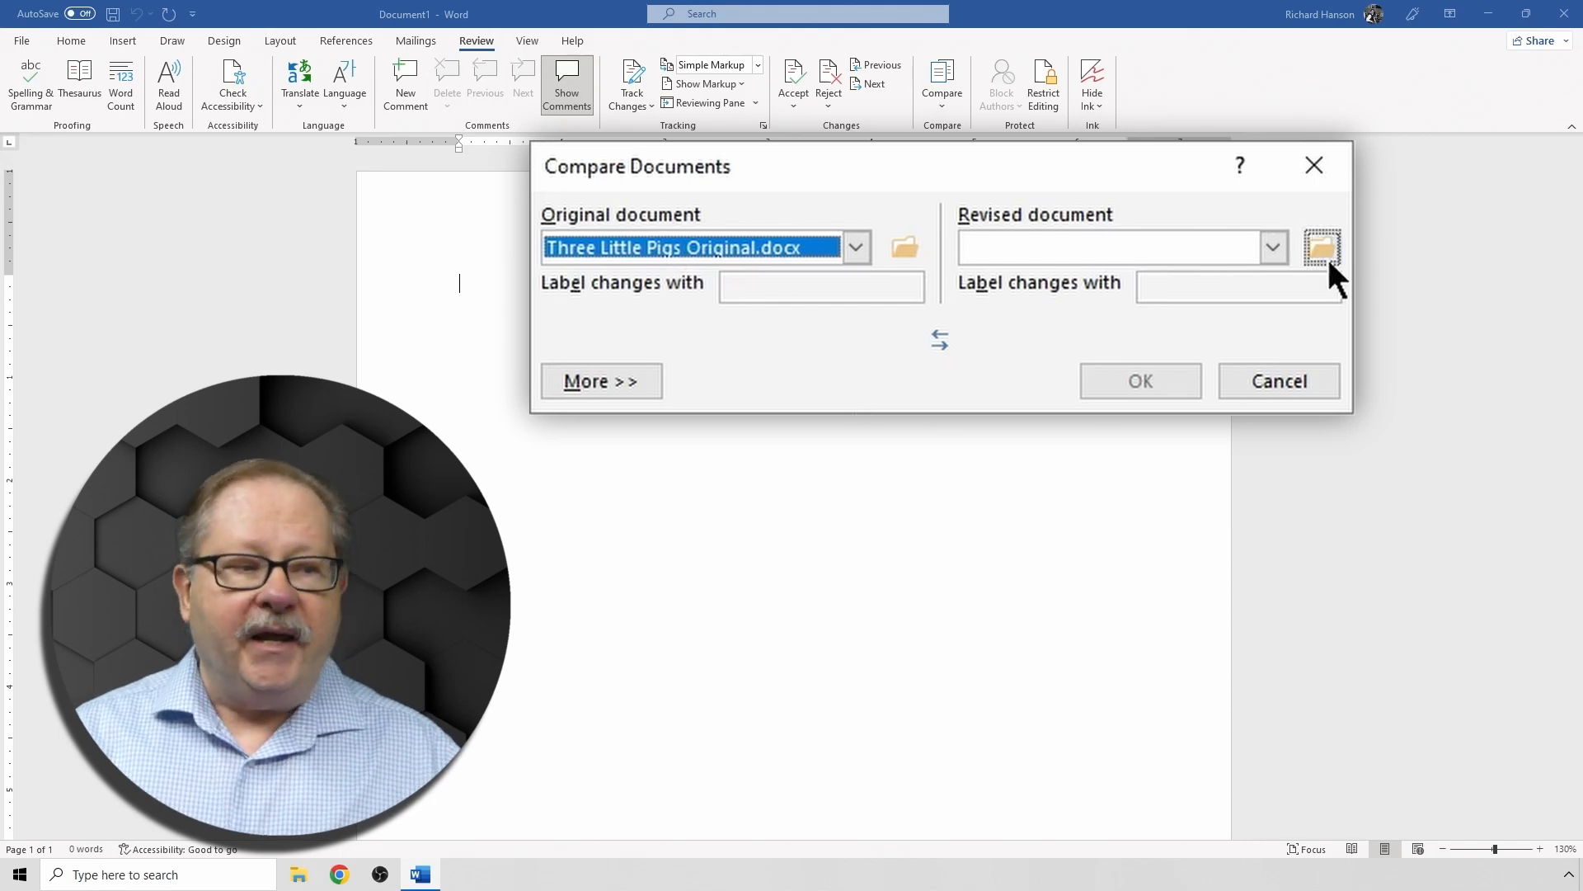
click(1271, 248)
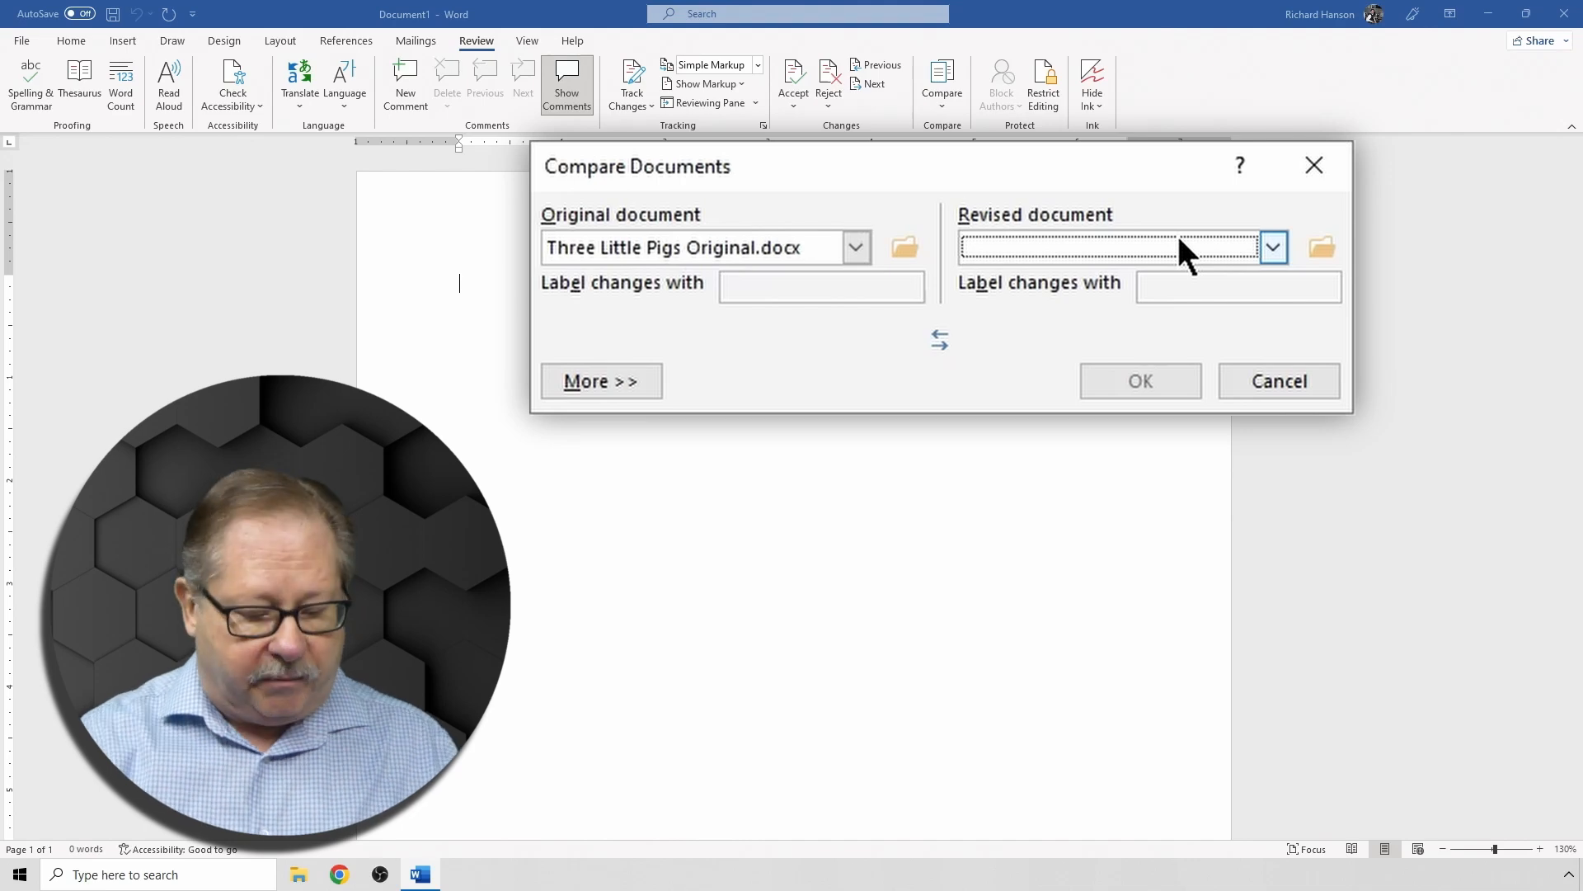
click(1271, 246)
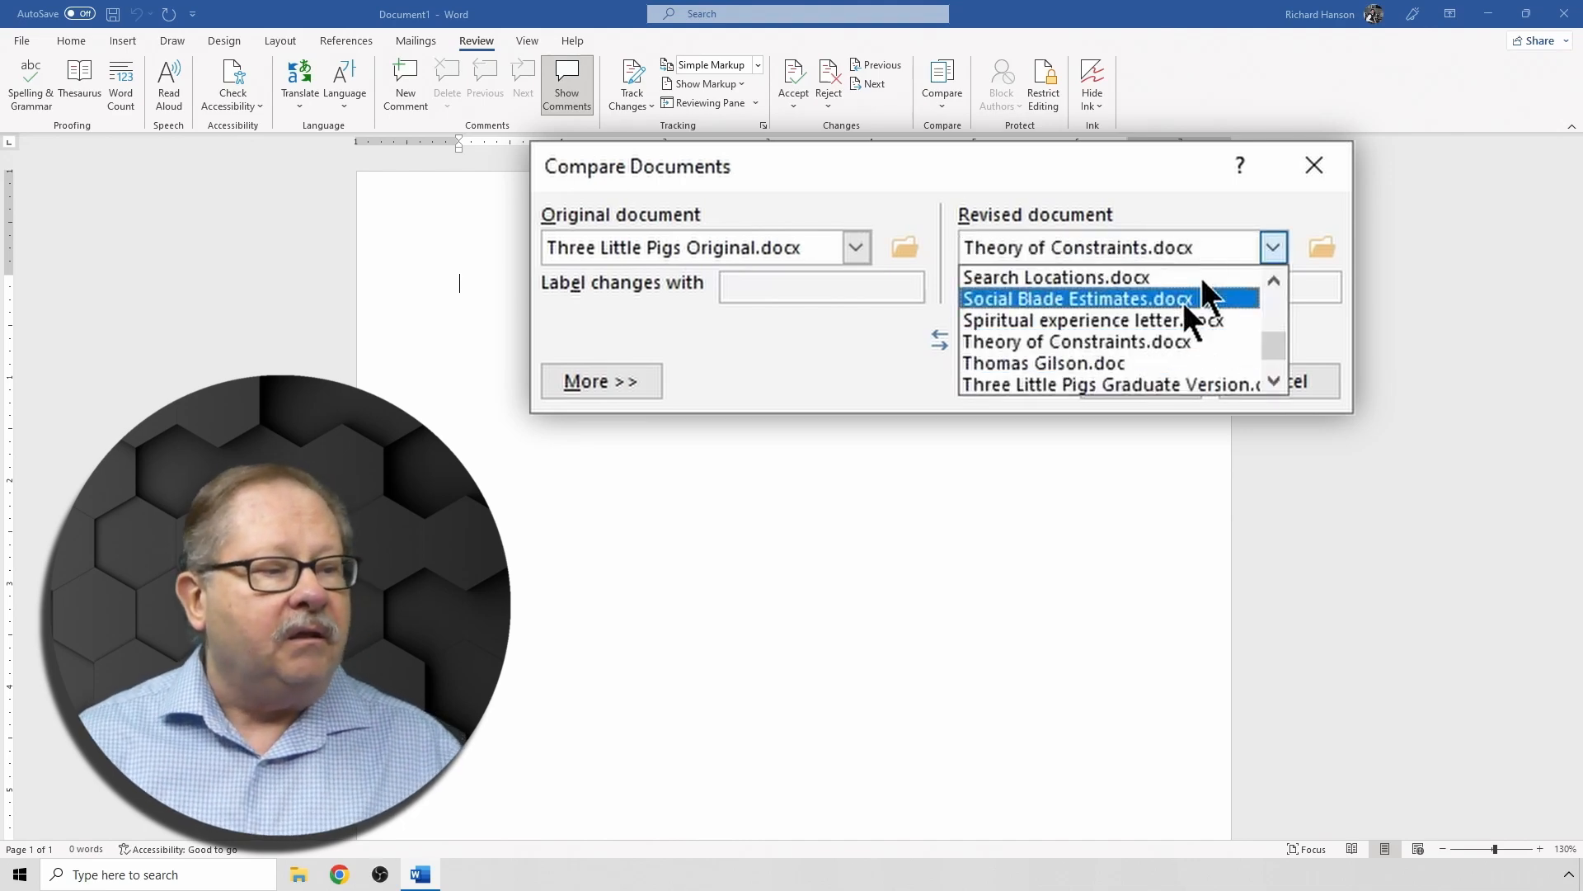
click(1110, 384)
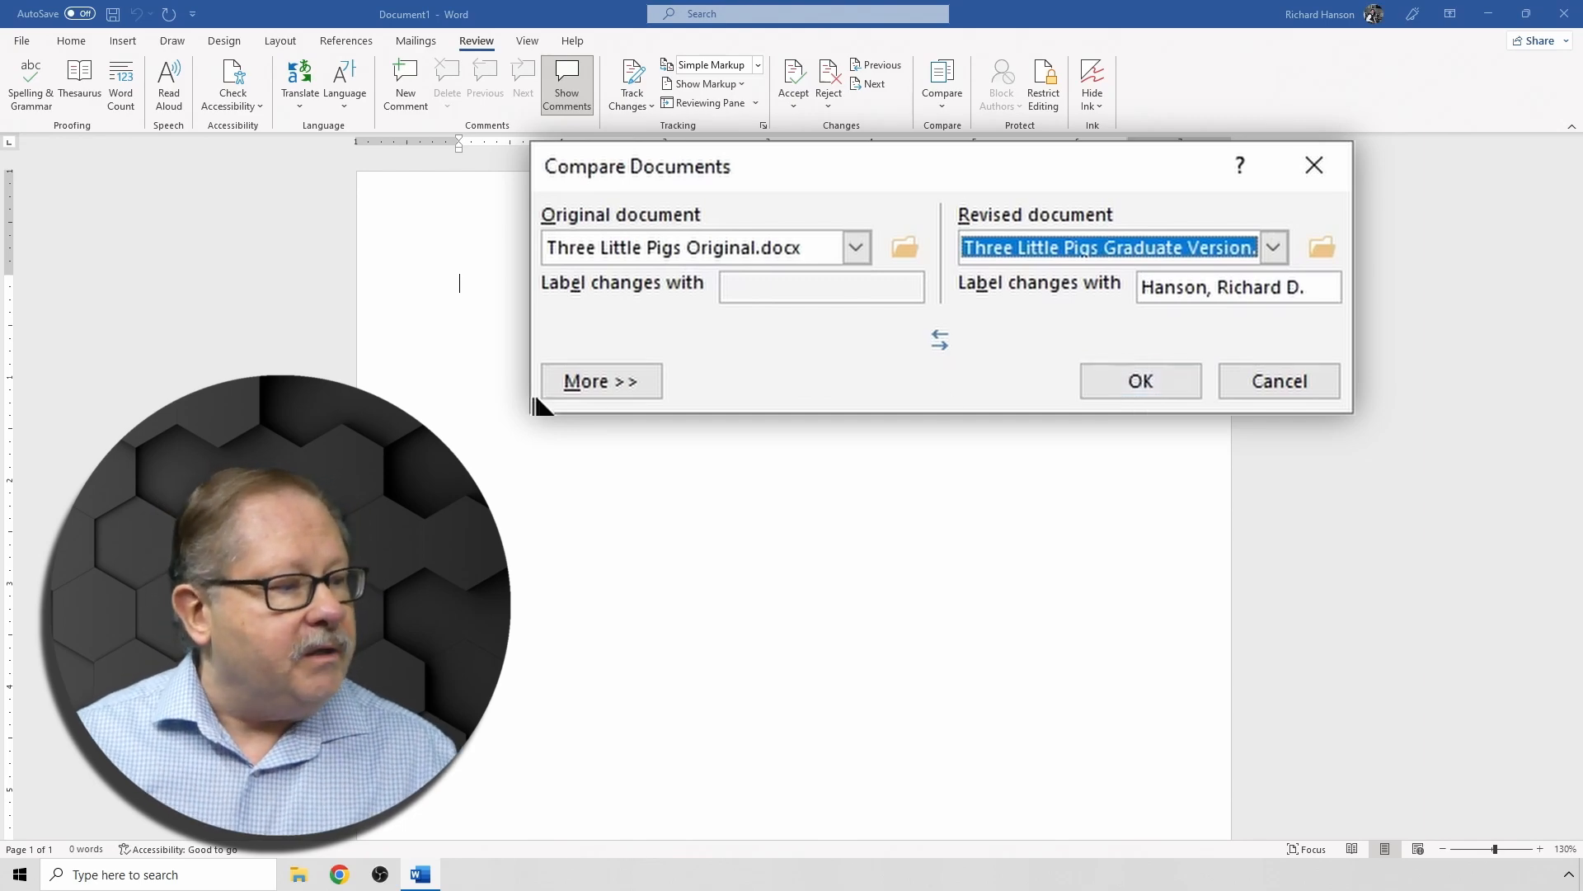
Step: Expand the comparison settings and show changes in a new document
click(602, 381)
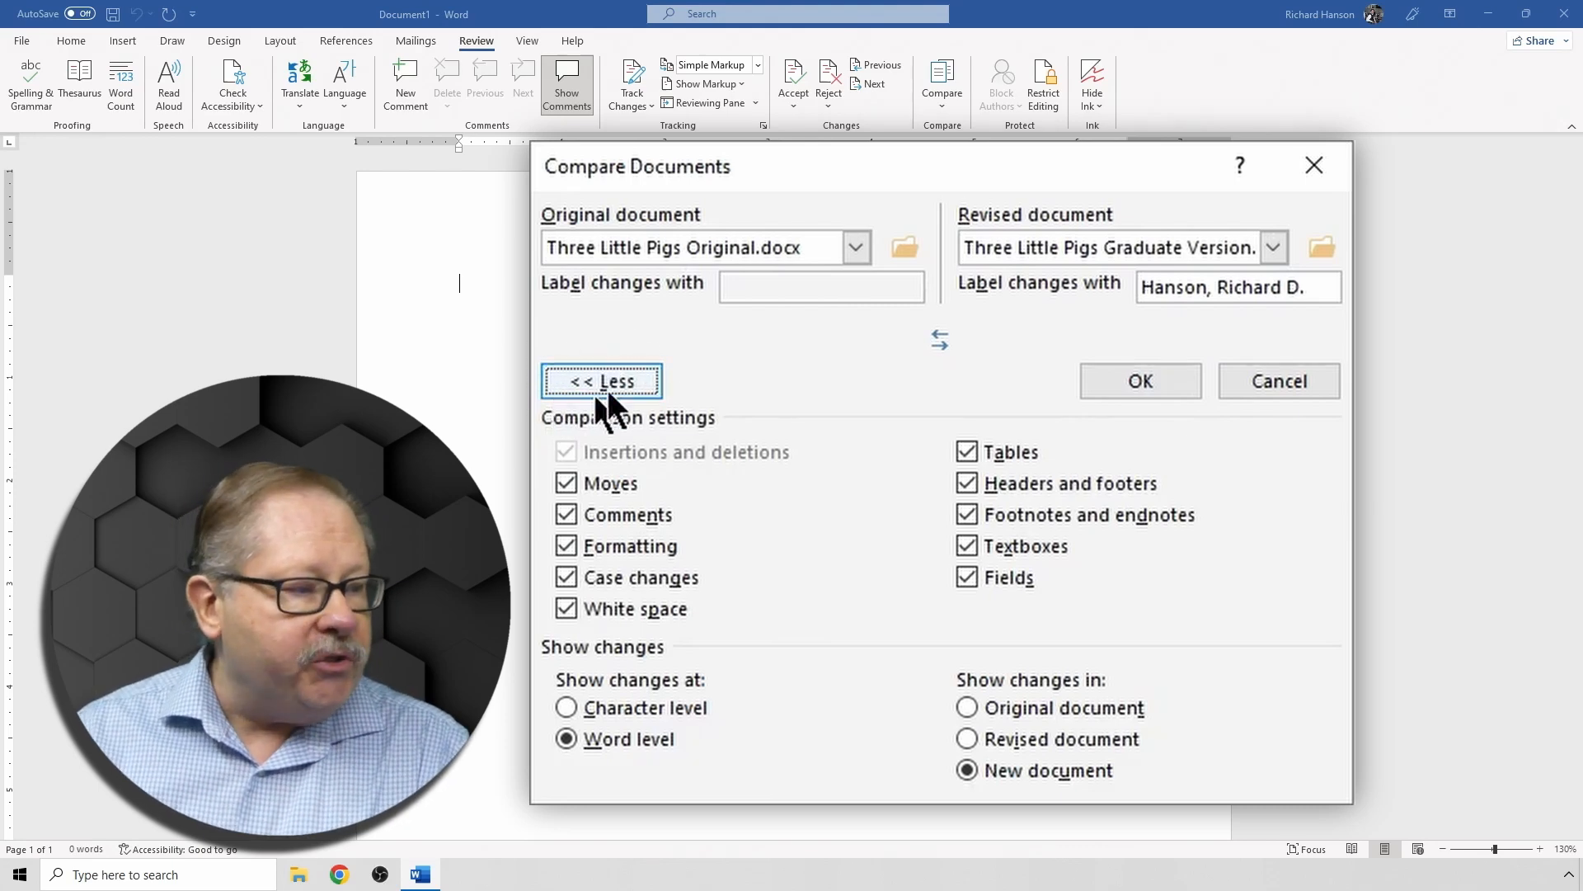
mouse_move(666, 491)
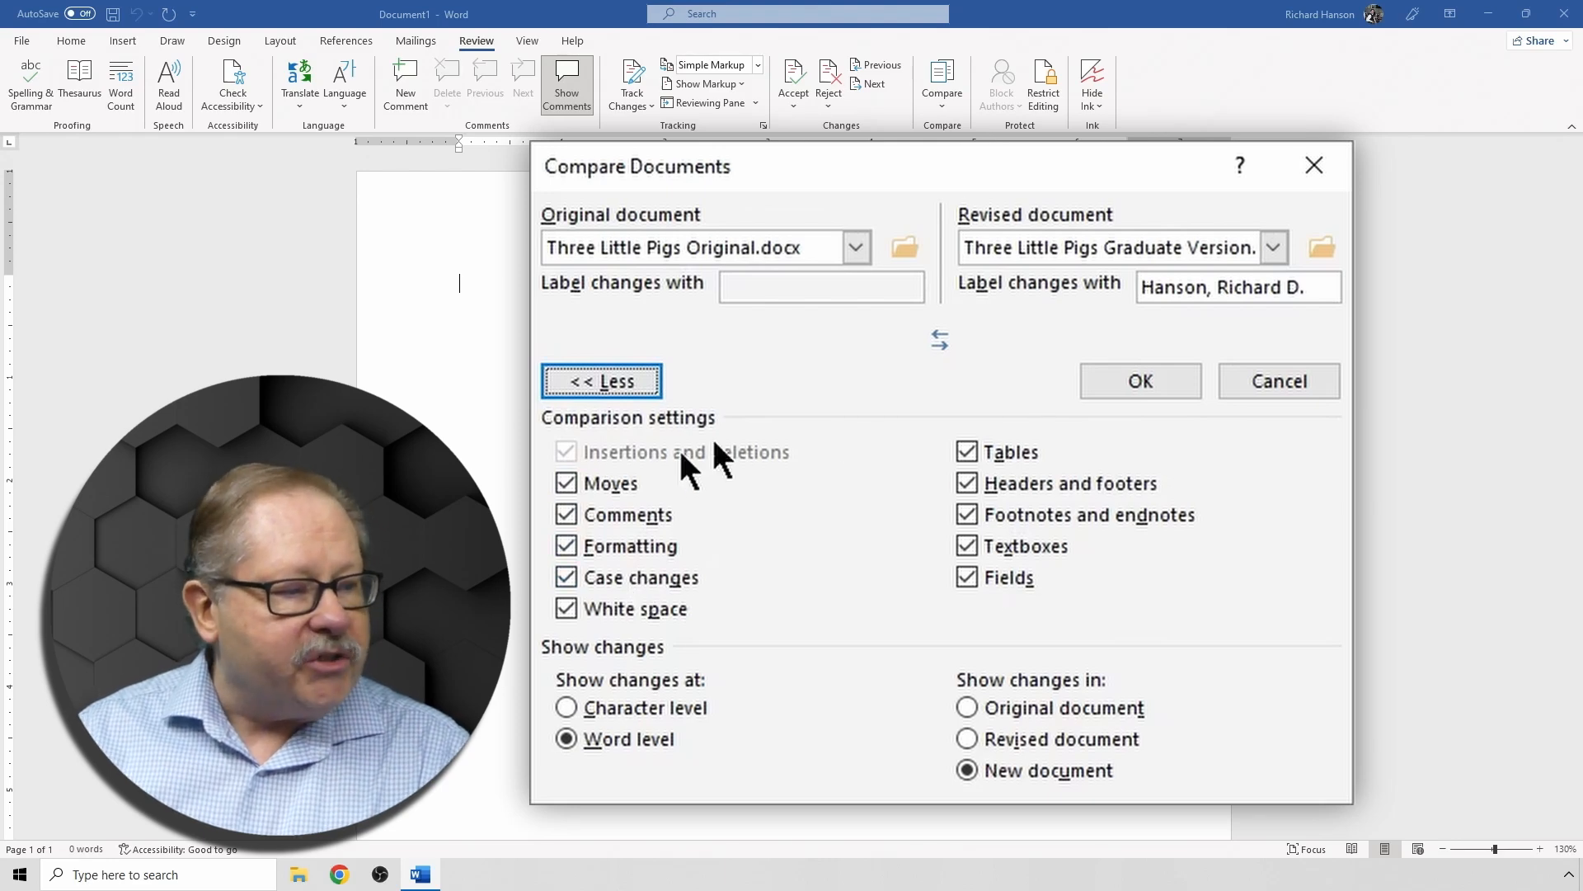
mouse_move(1065, 485)
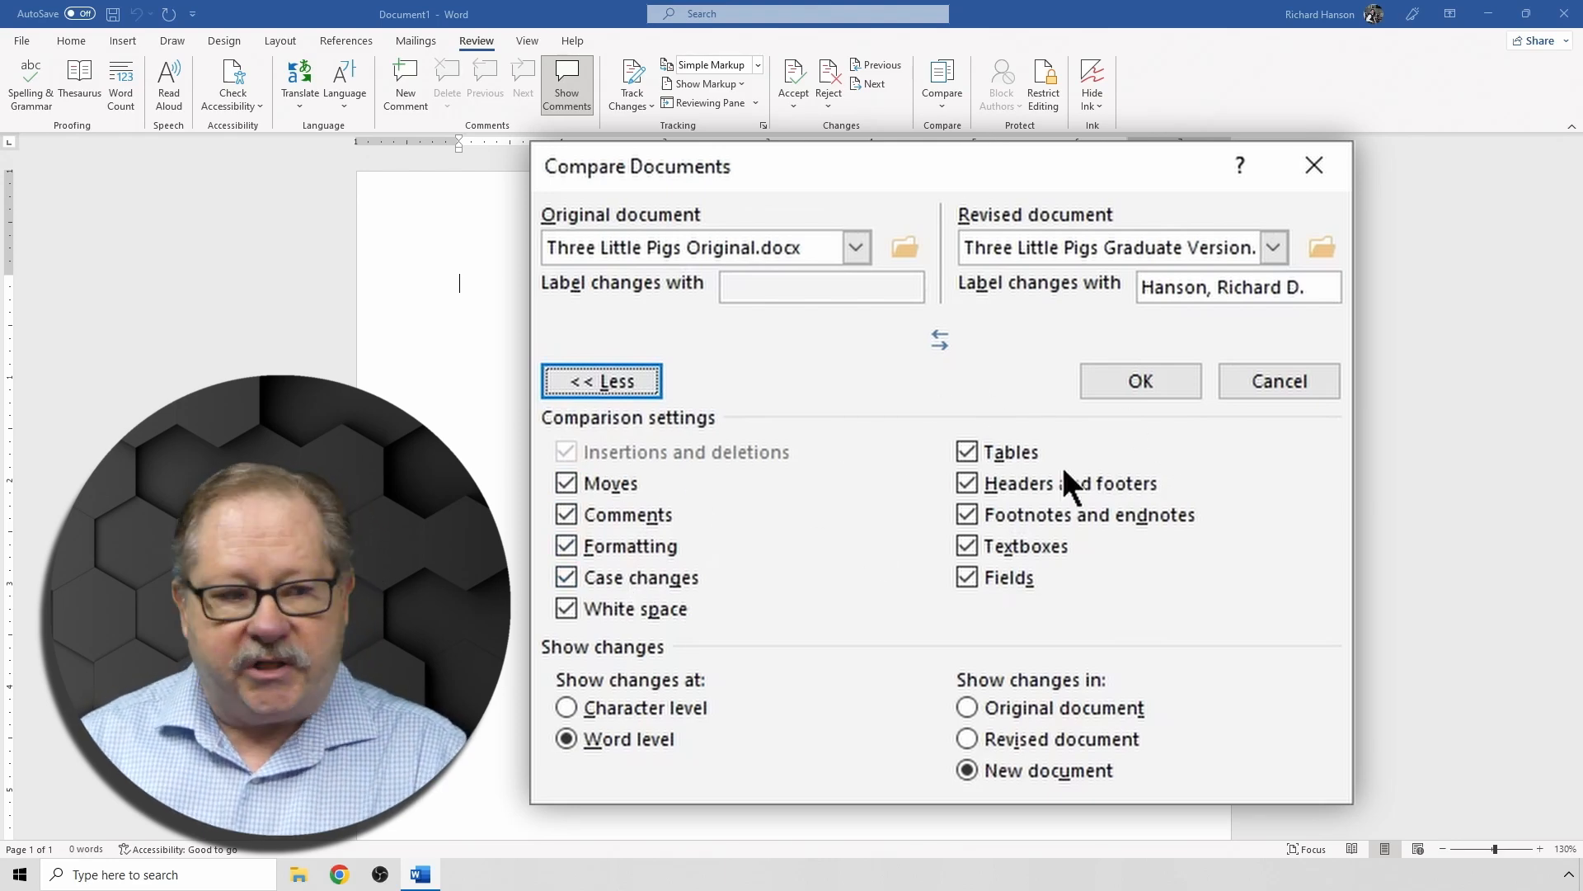
mouse_move(1196, 571)
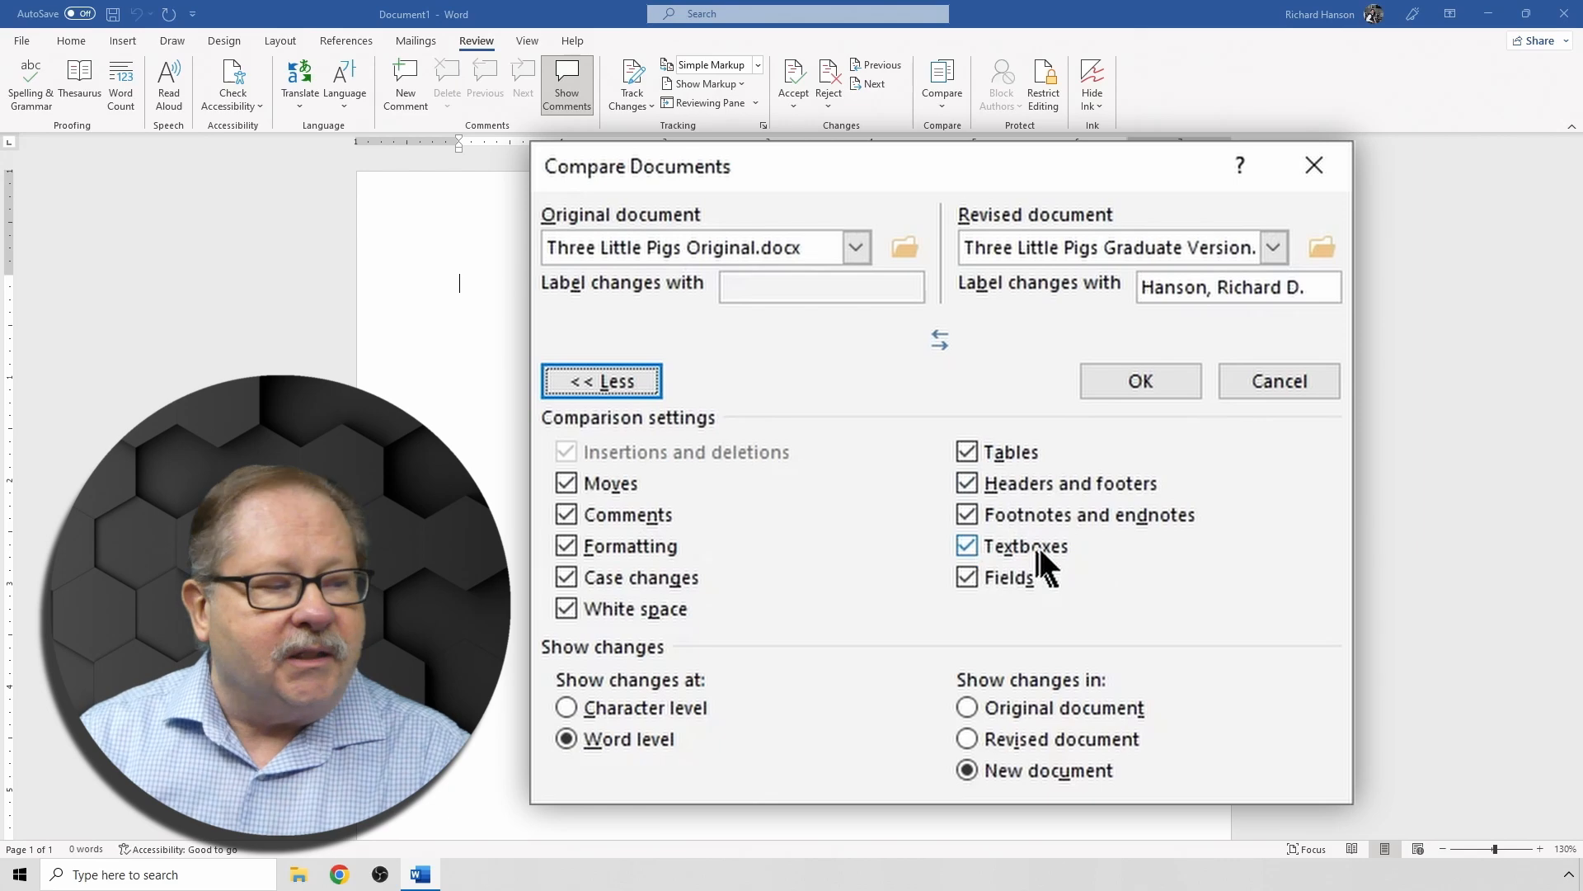
mouse_move(1030, 574)
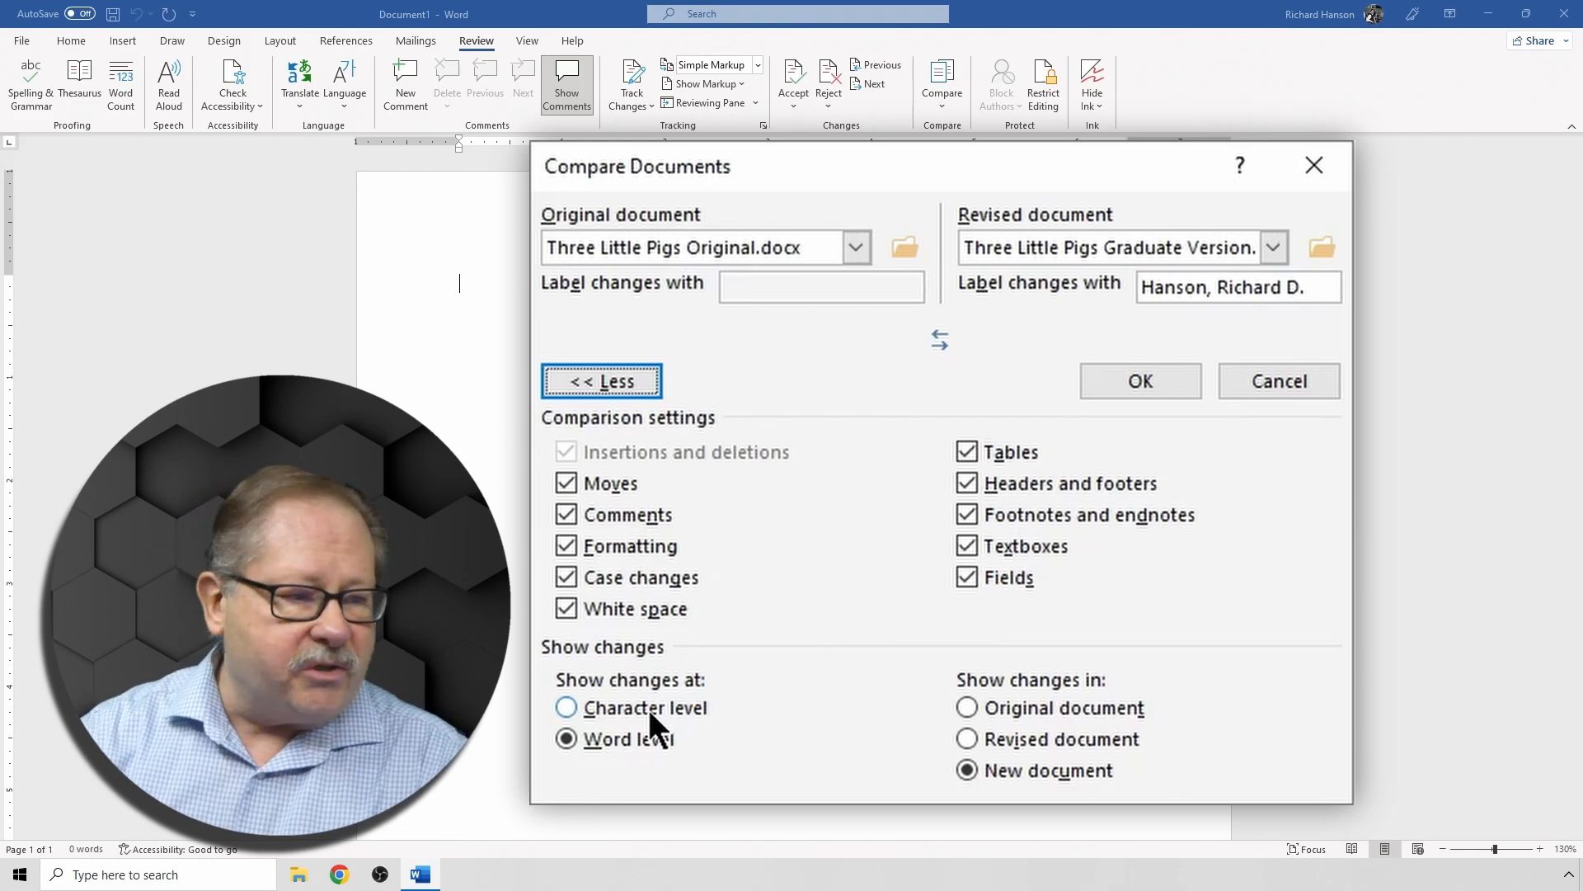
mouse_move(1032, 687)
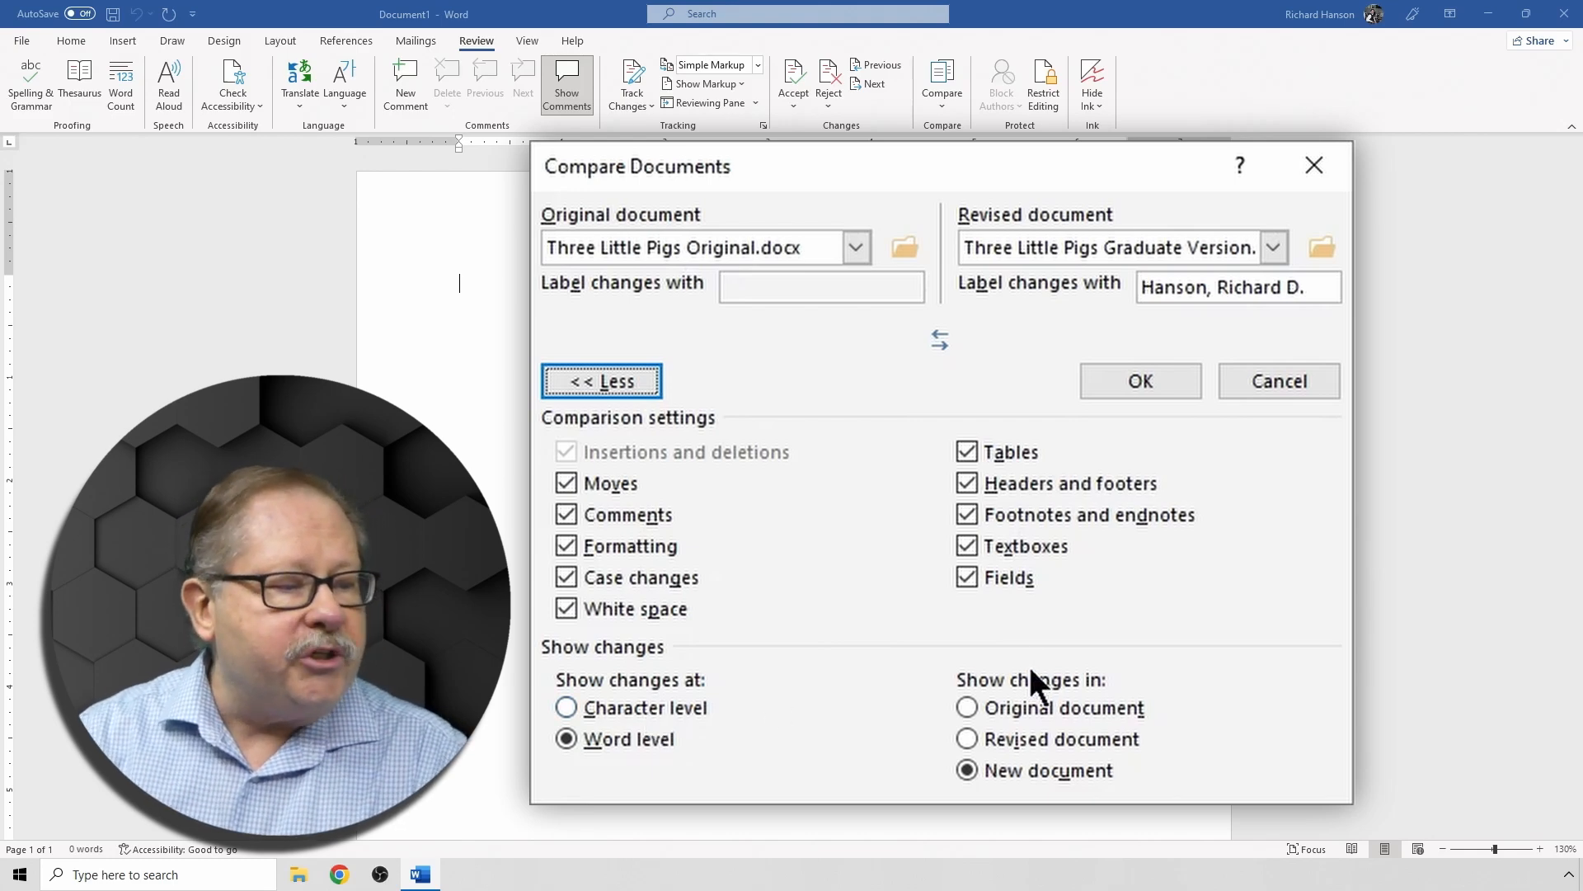
mouse_move(1040, 787)
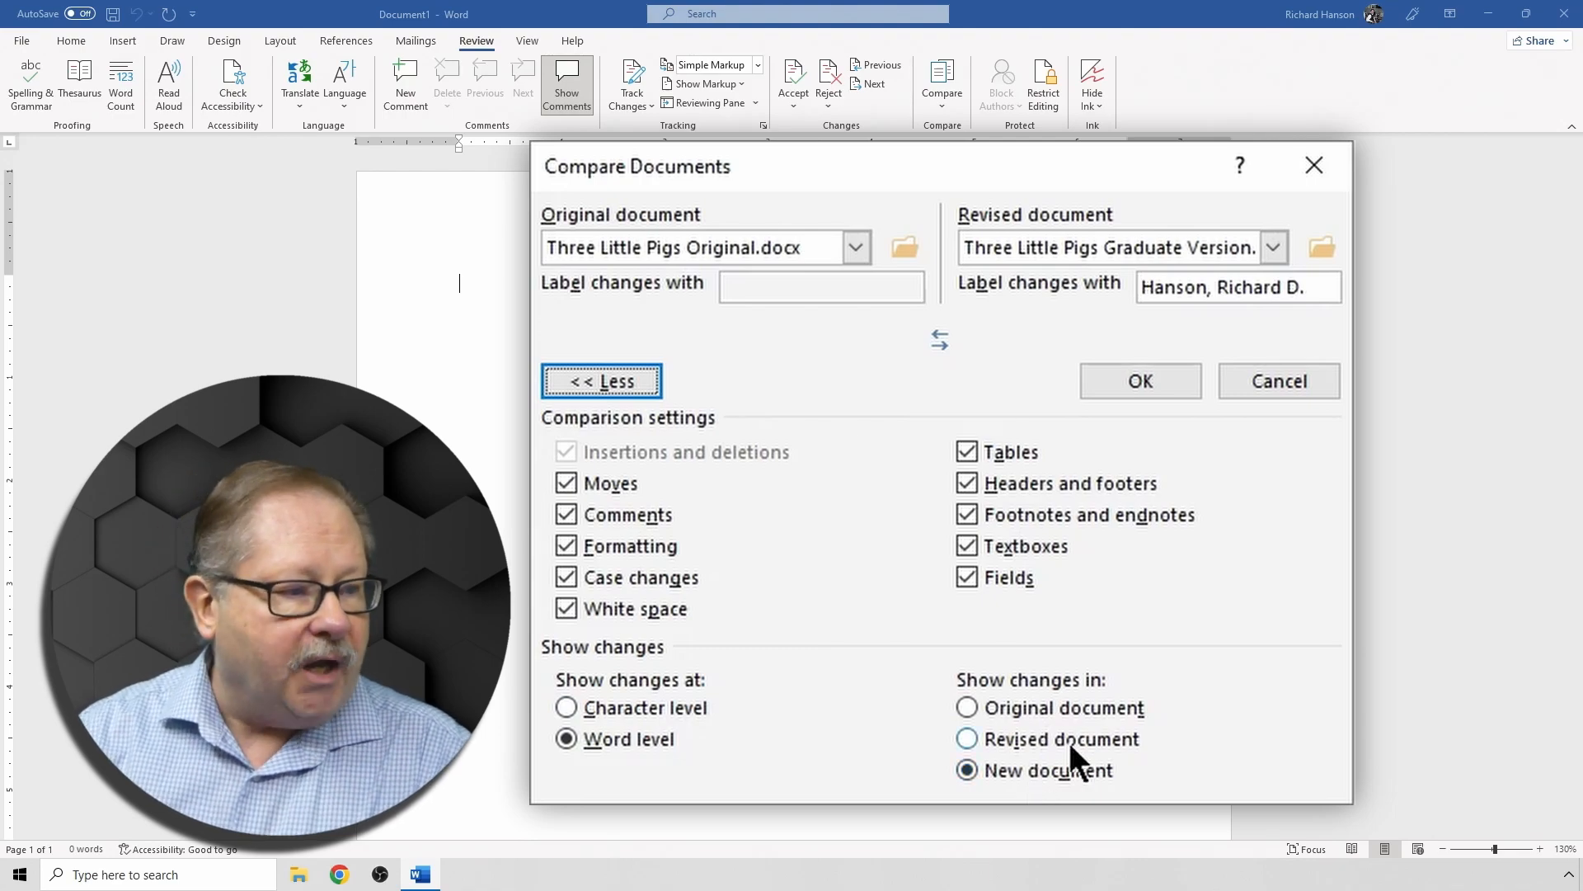
click(1138, 381)
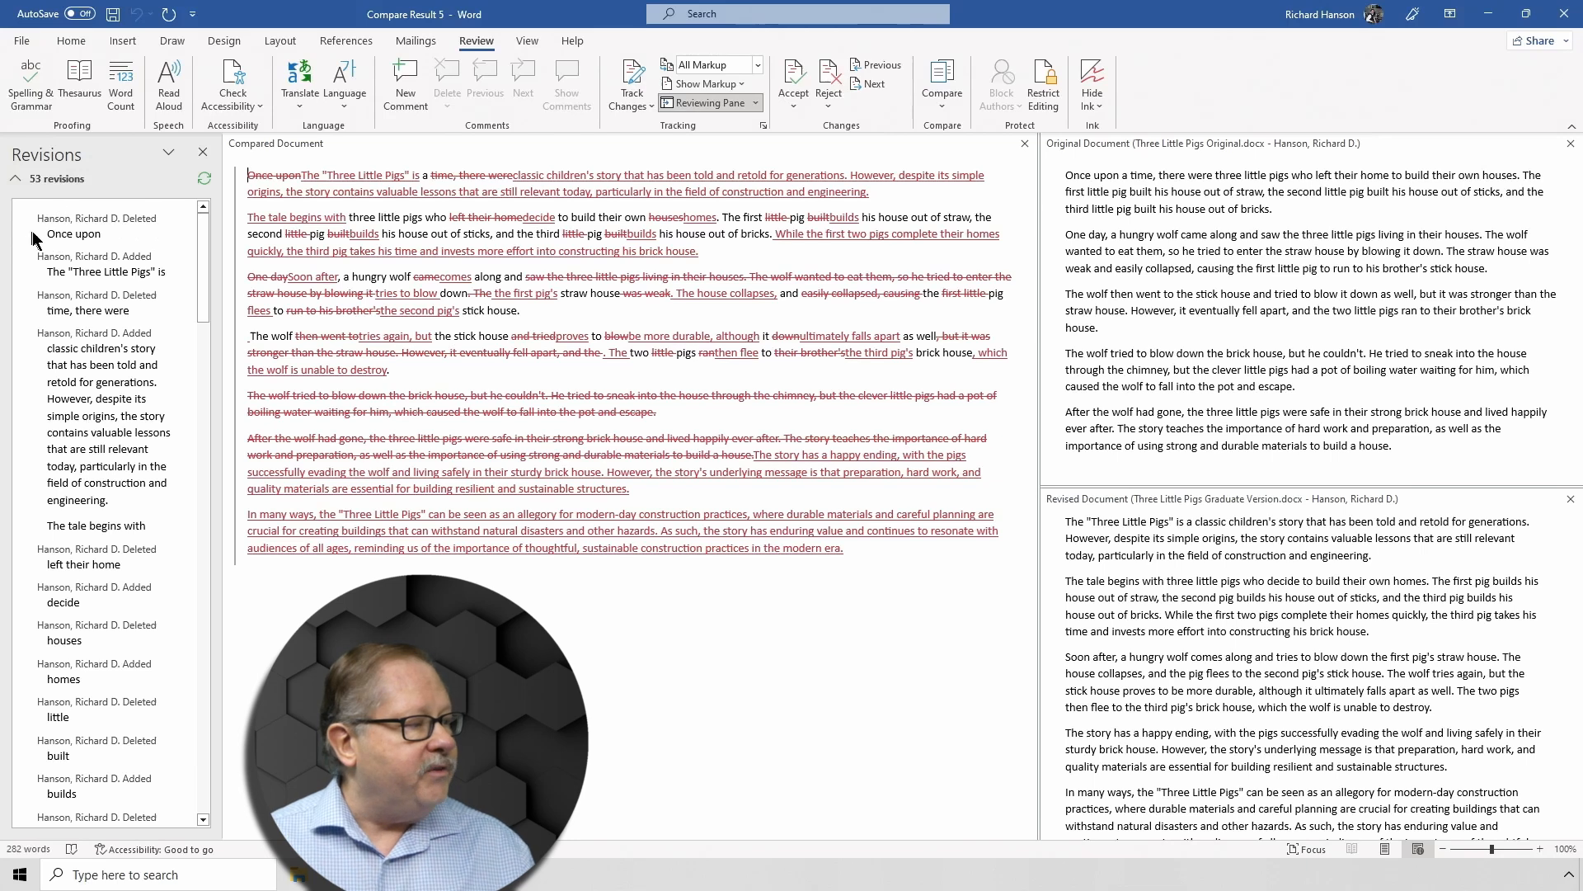
mouse_move(116, 242)
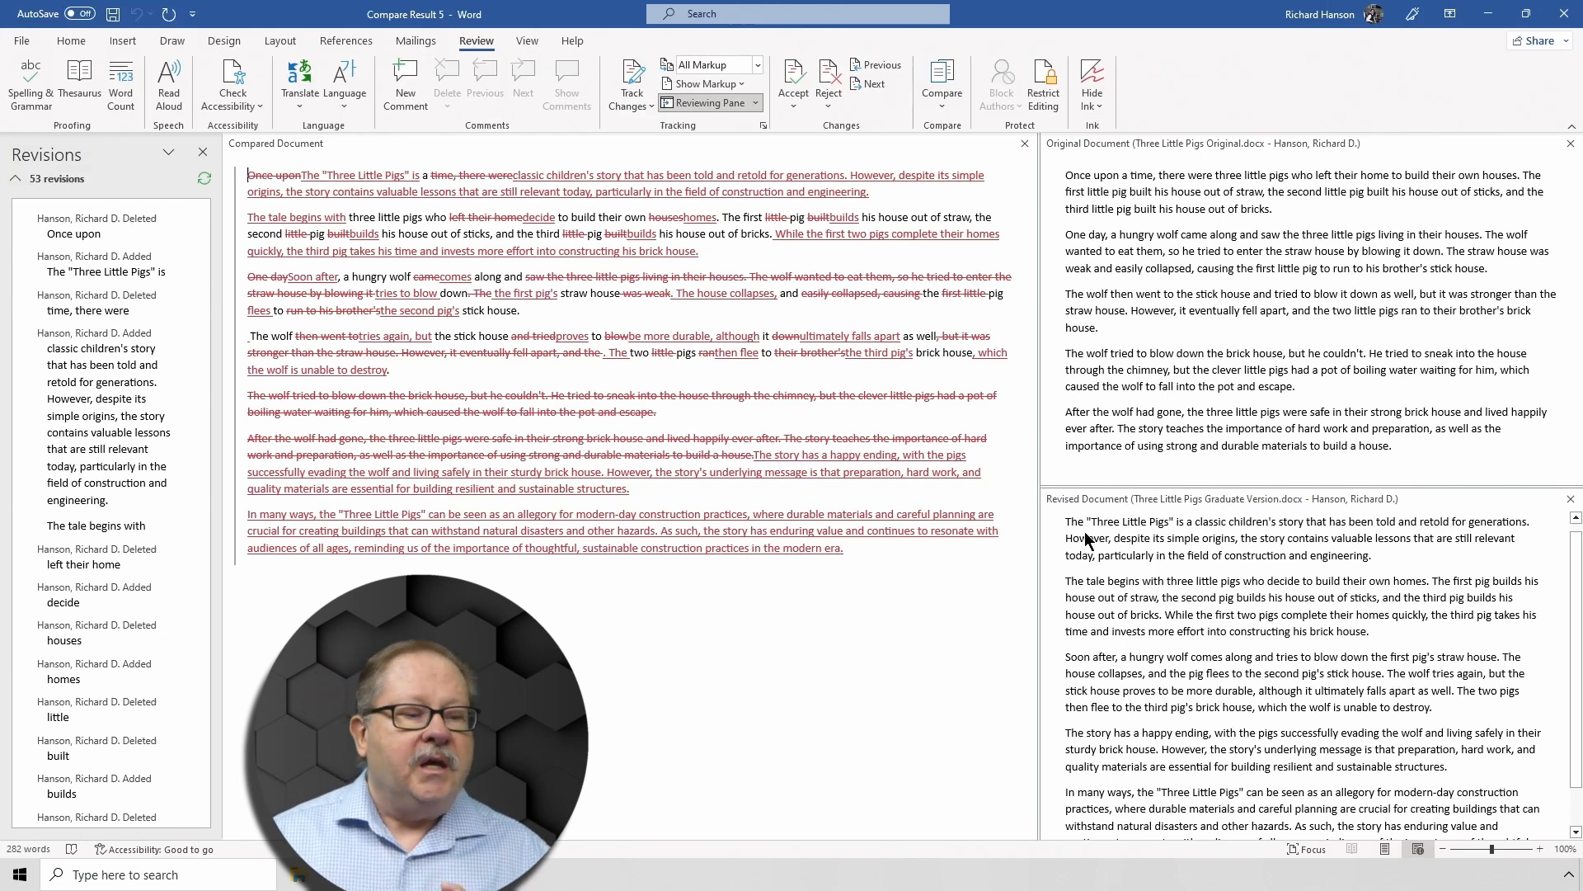
mouse_move(1192, 539)
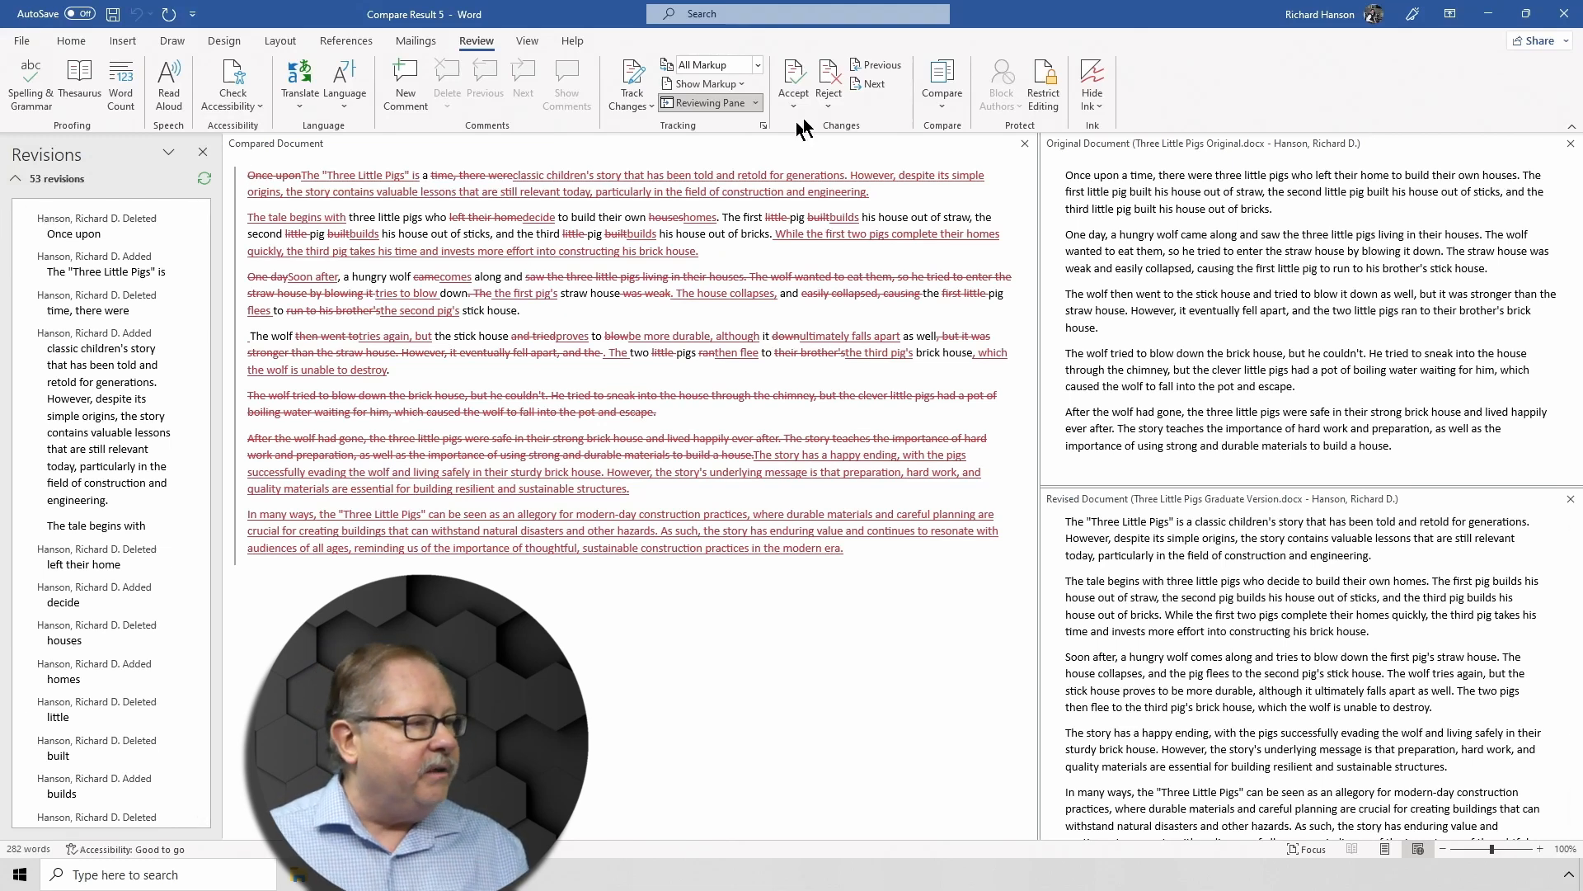
Step: Show the Accept options for the 53-revision comparison result
click(792, 81)
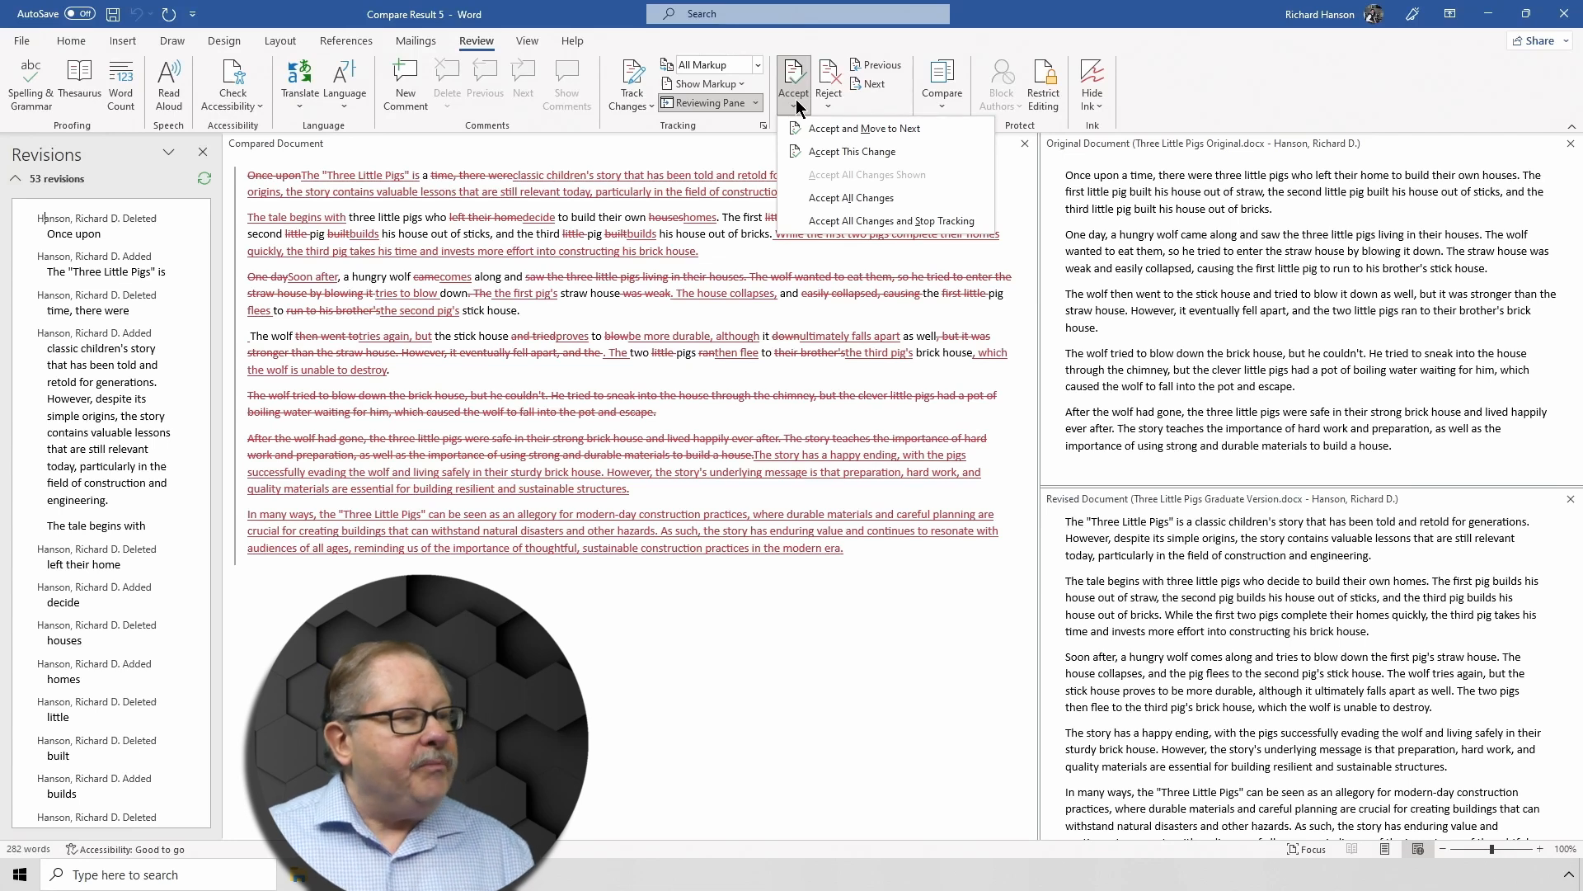
mouse_move(954, 247)
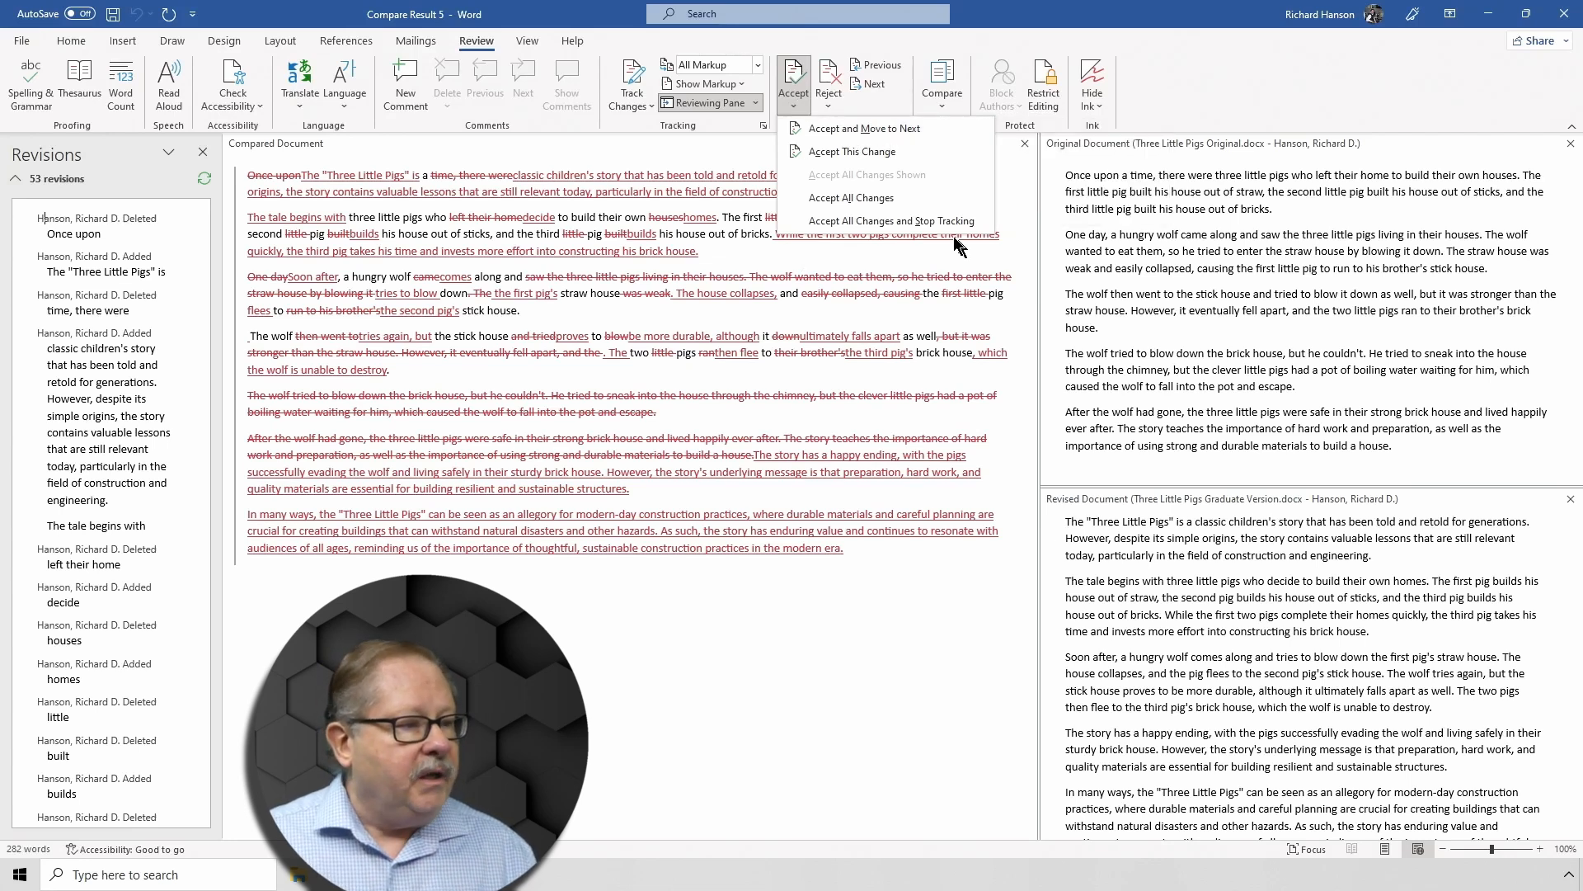
mouse_move(866, 128)
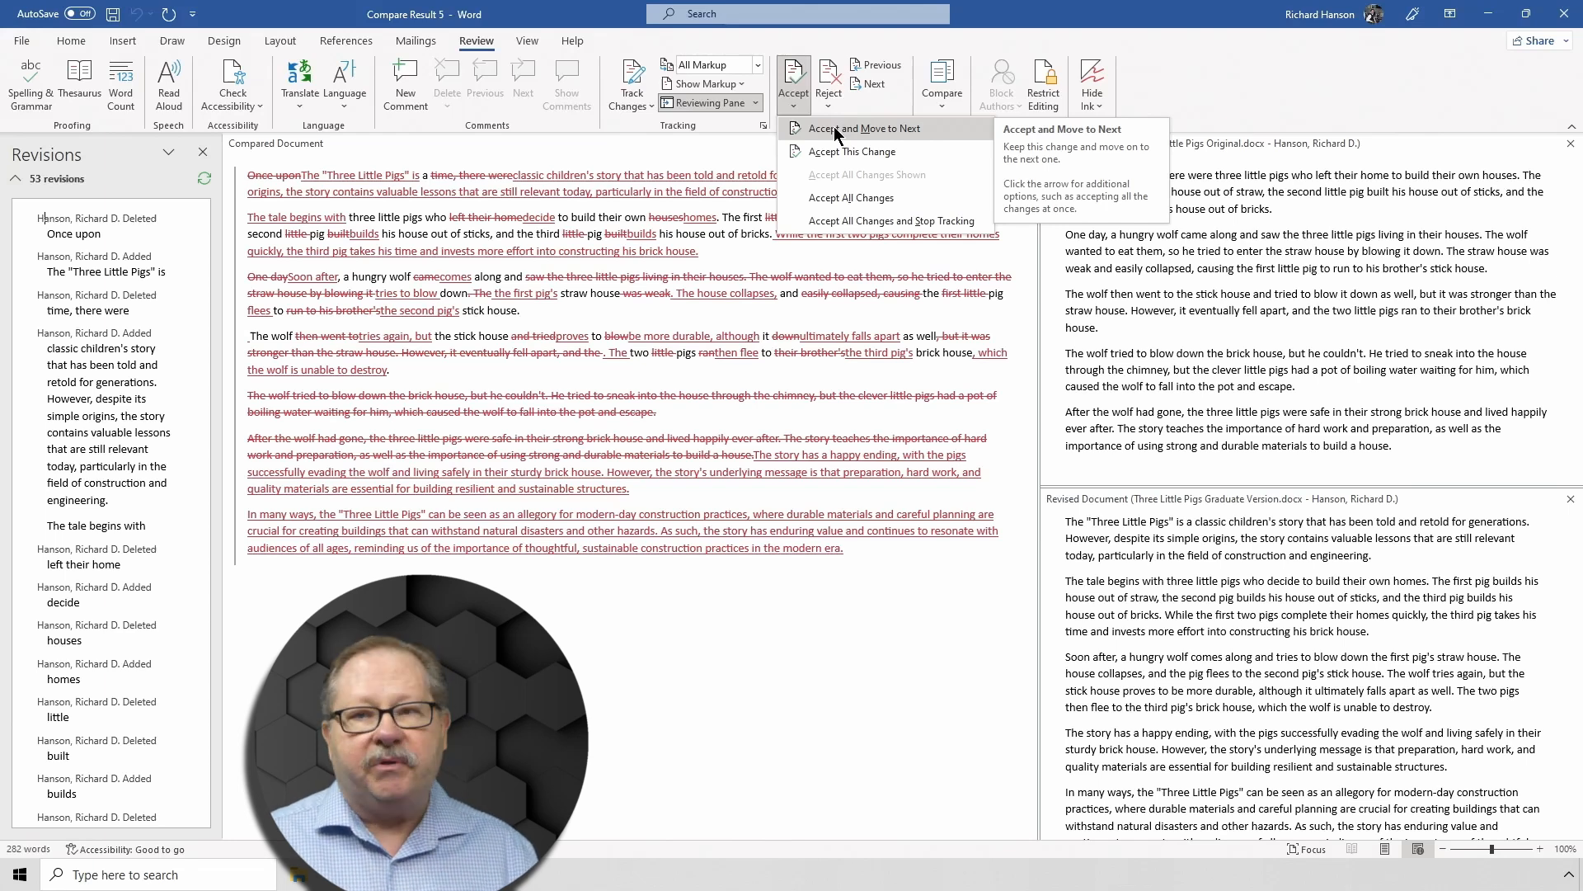
Step: Accept the first two revisions one by one with Accept and Move to Next
click(864, 129)
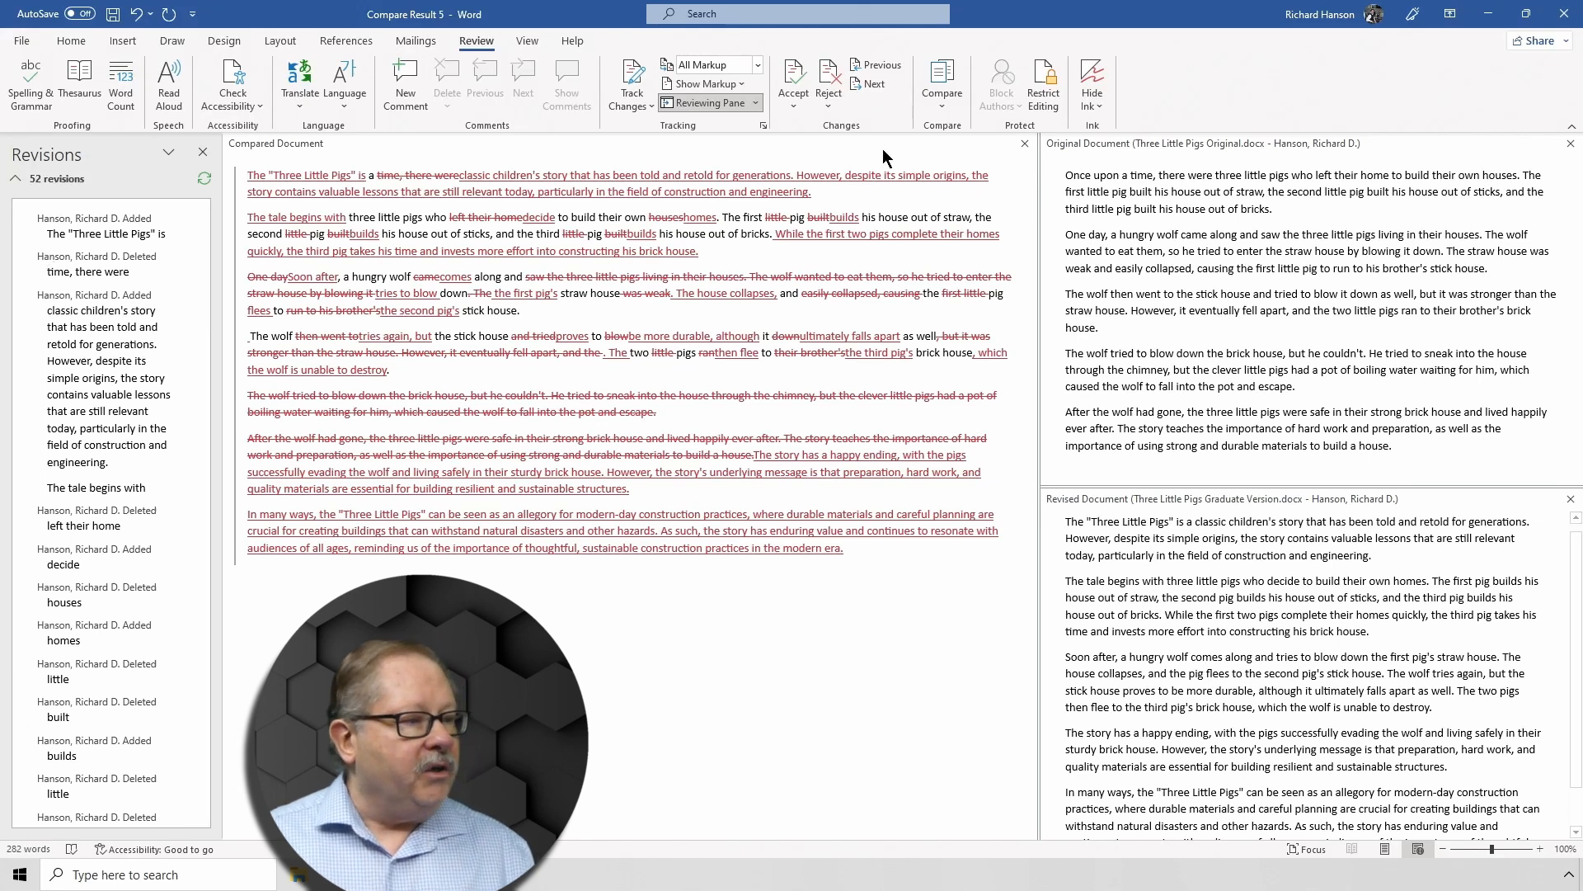
click(793, 80)
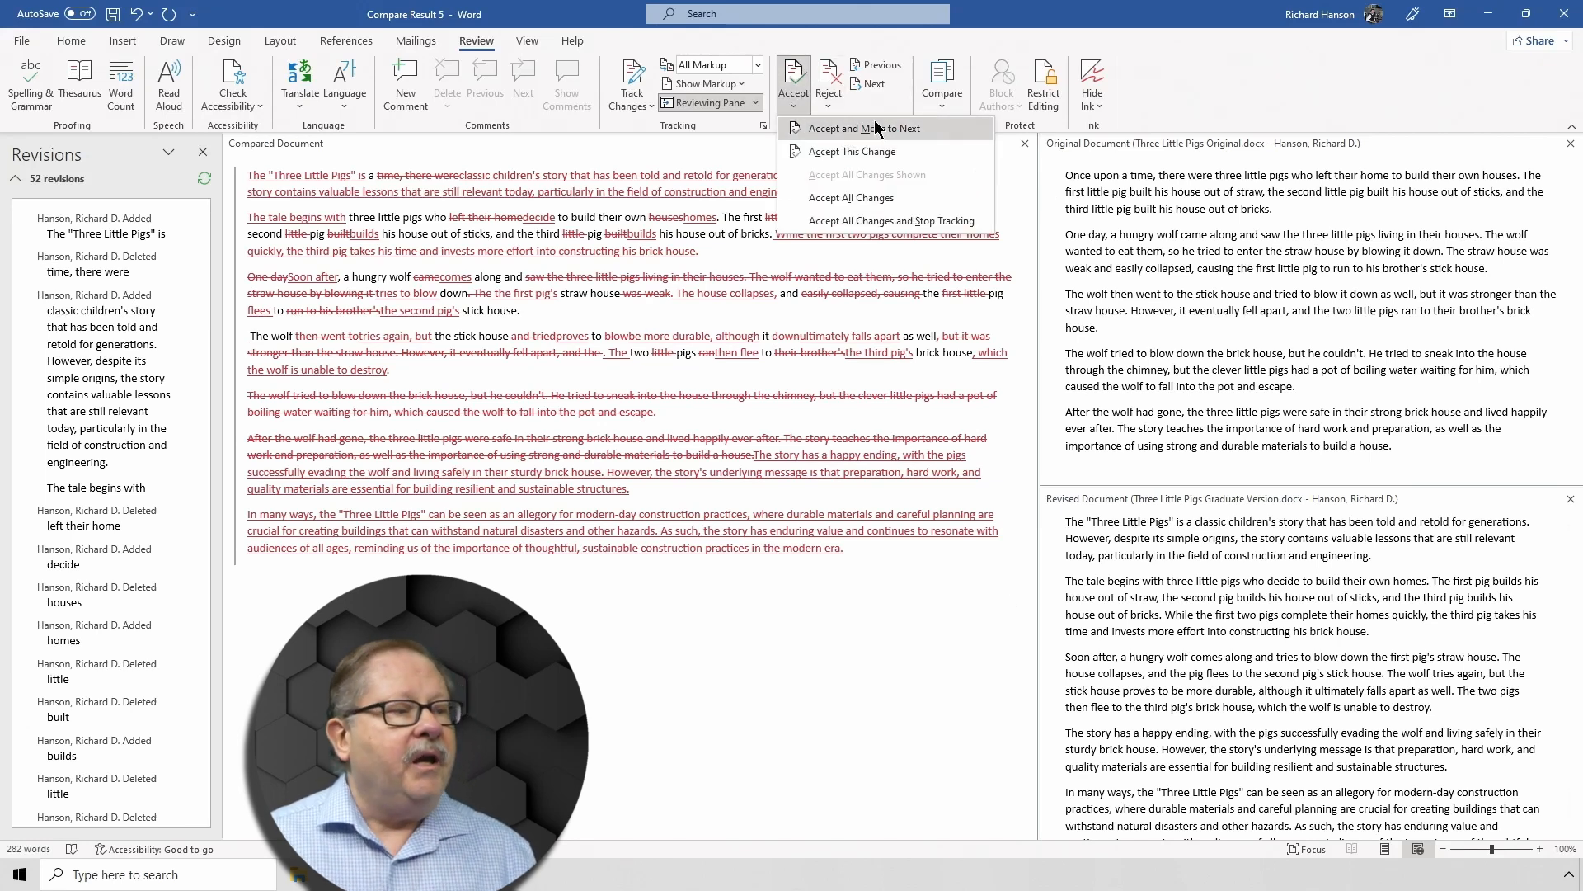
click(860, 128)
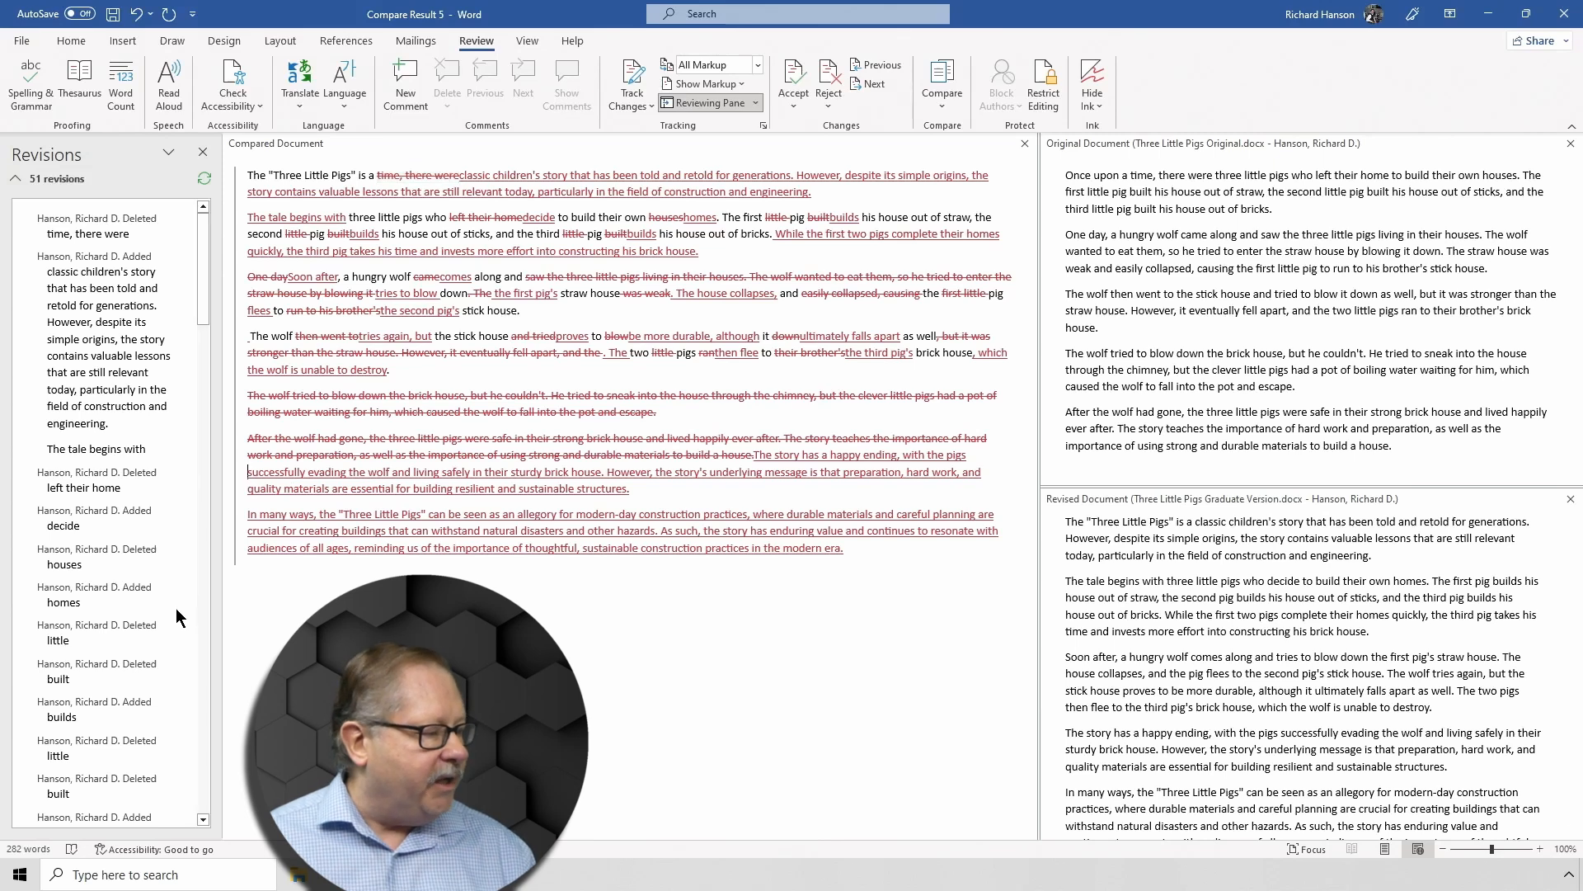
Step: Reject the added happy-ending paragraphs and restore the deleted wolf and brick house paragraphs
scroll(down, 3)
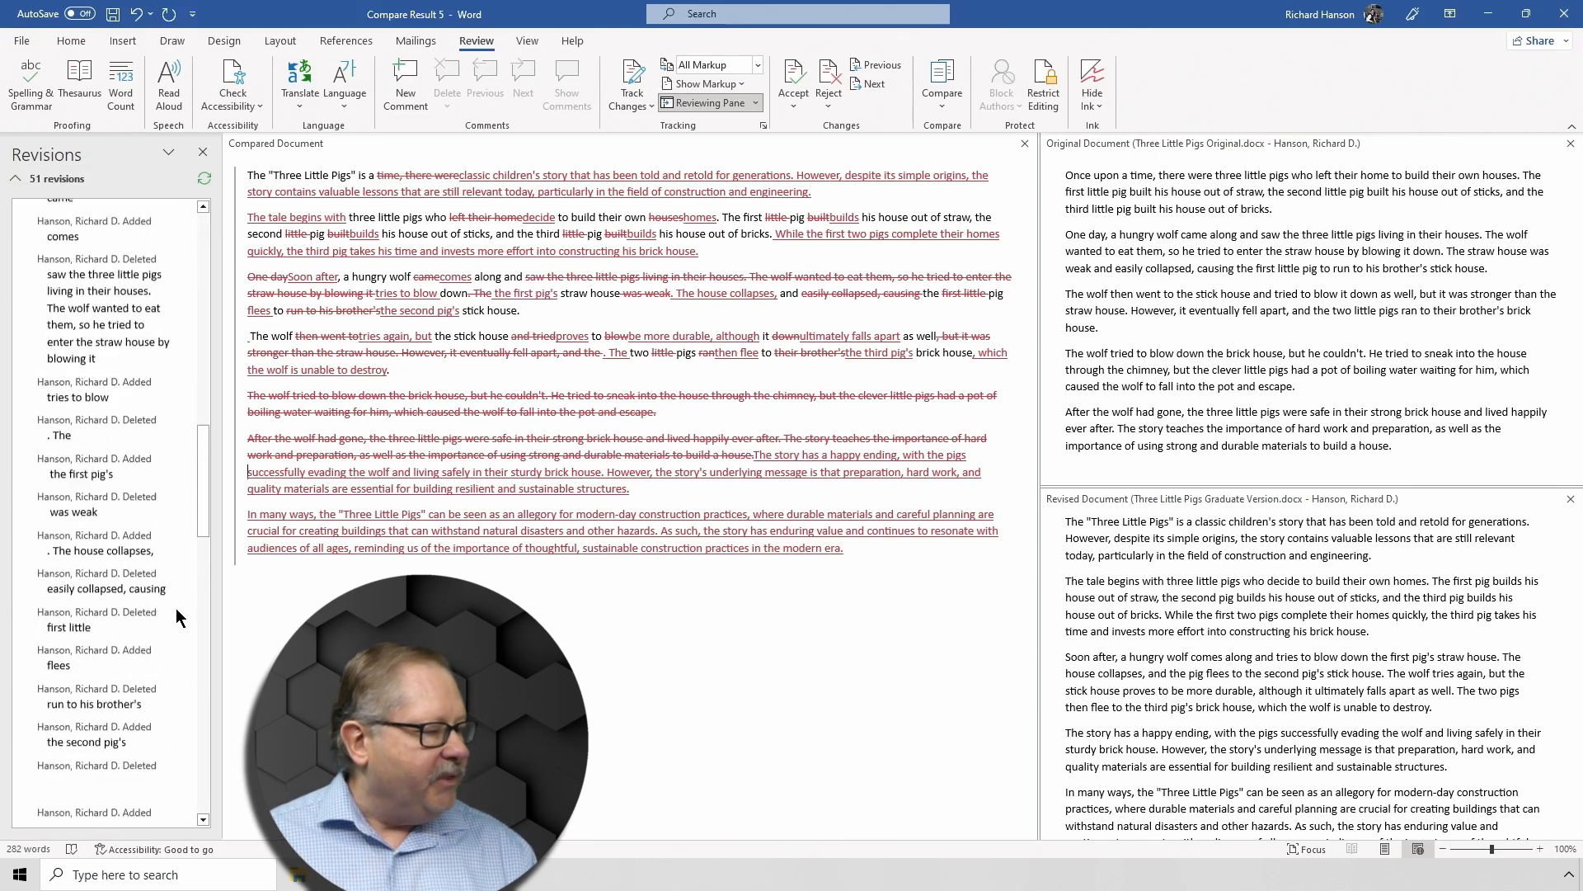
scroll(down, 3)
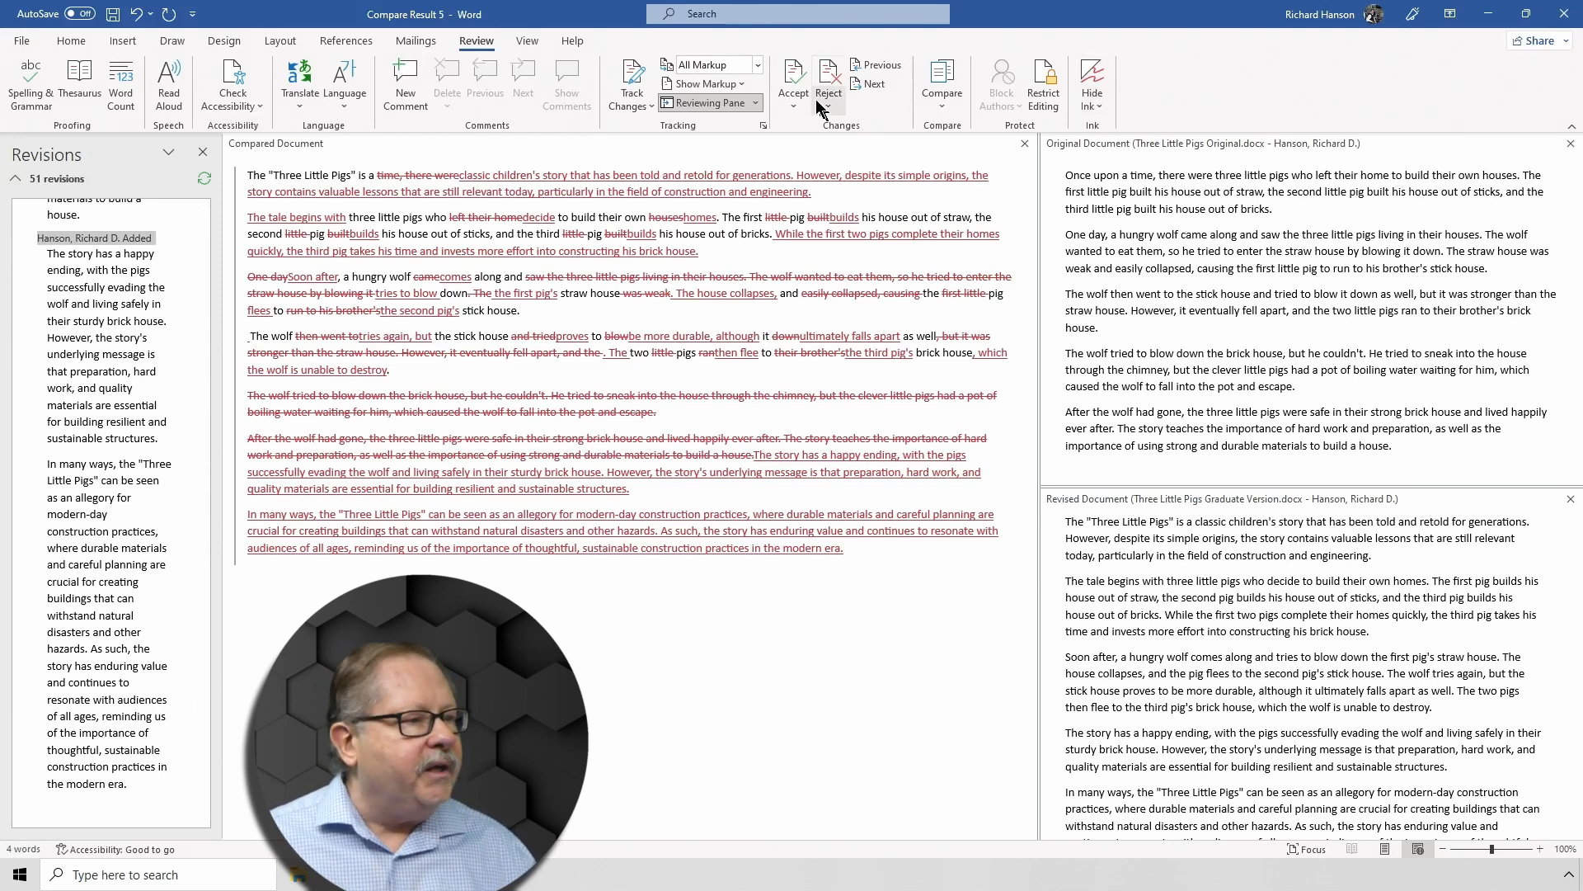
click(828, 82)
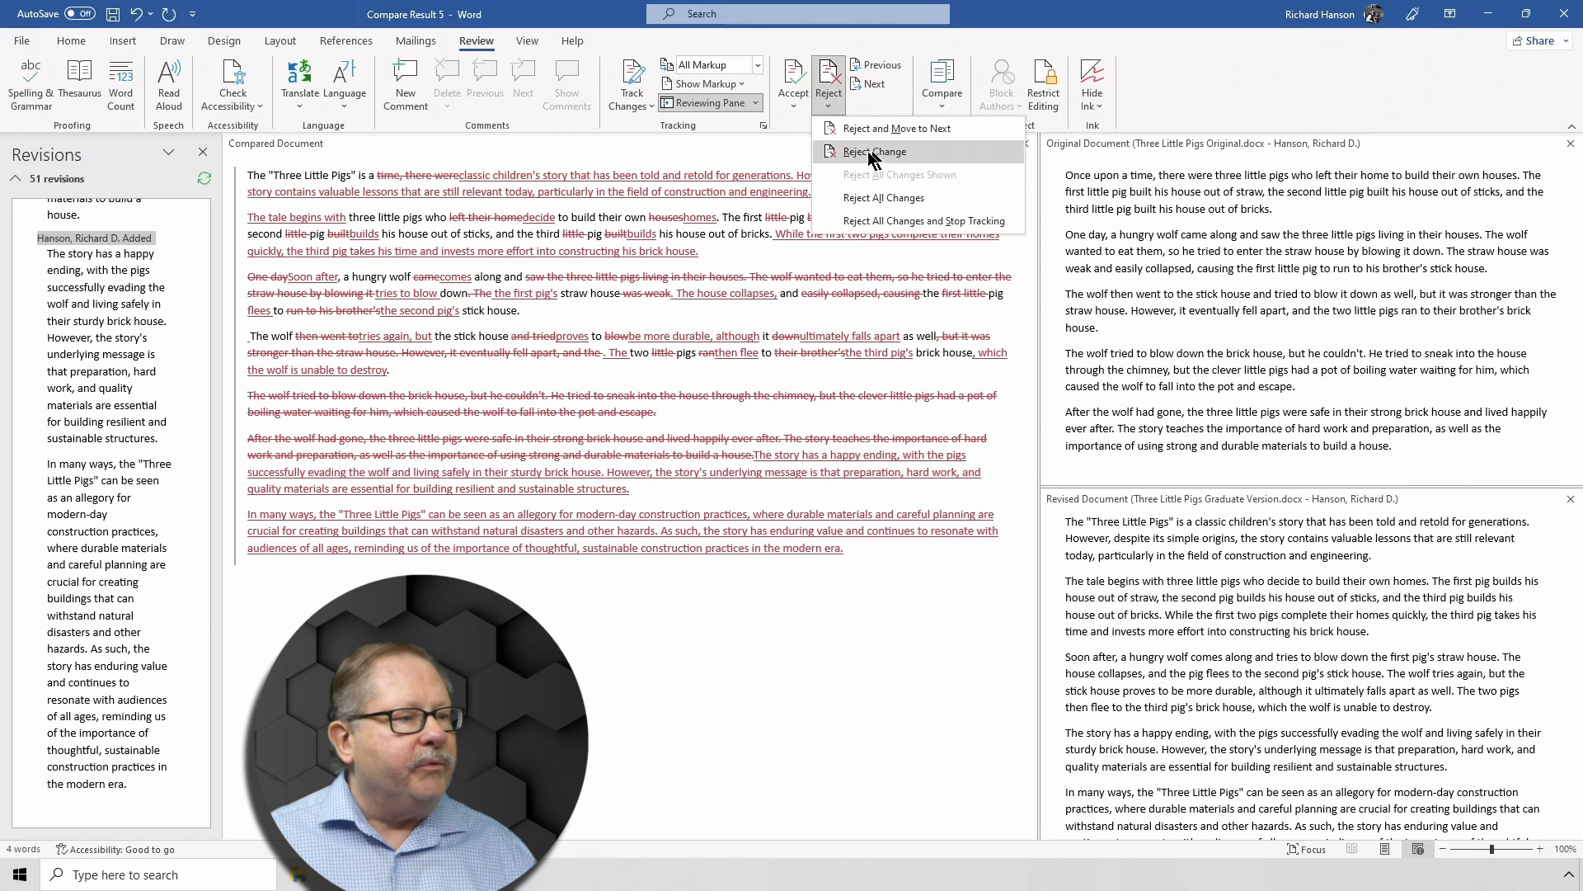
click(873, 152)
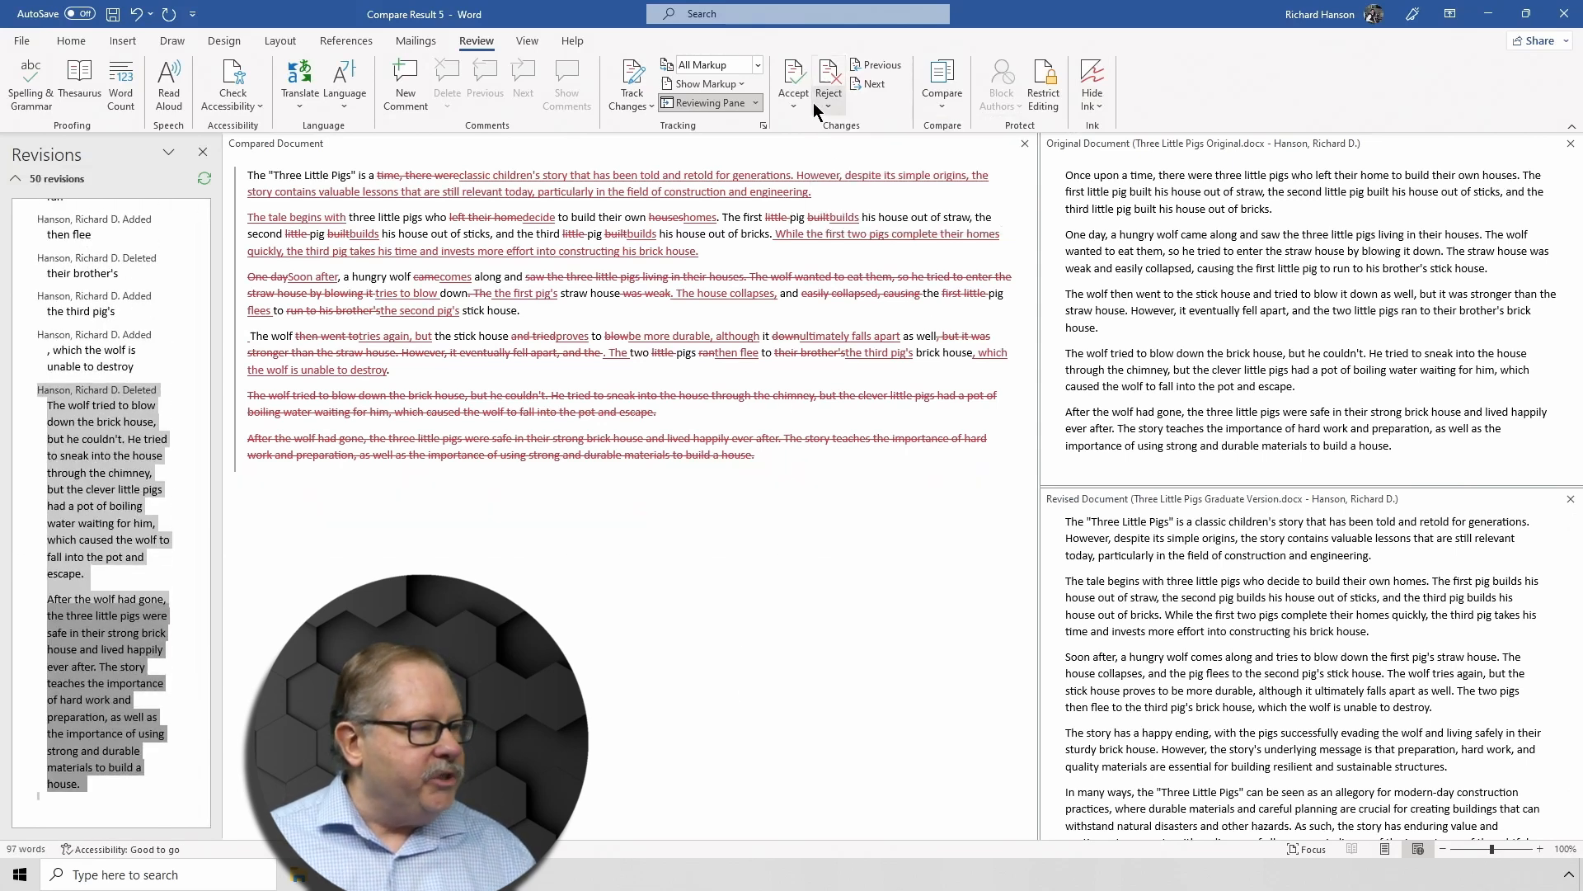
click(828, 90)
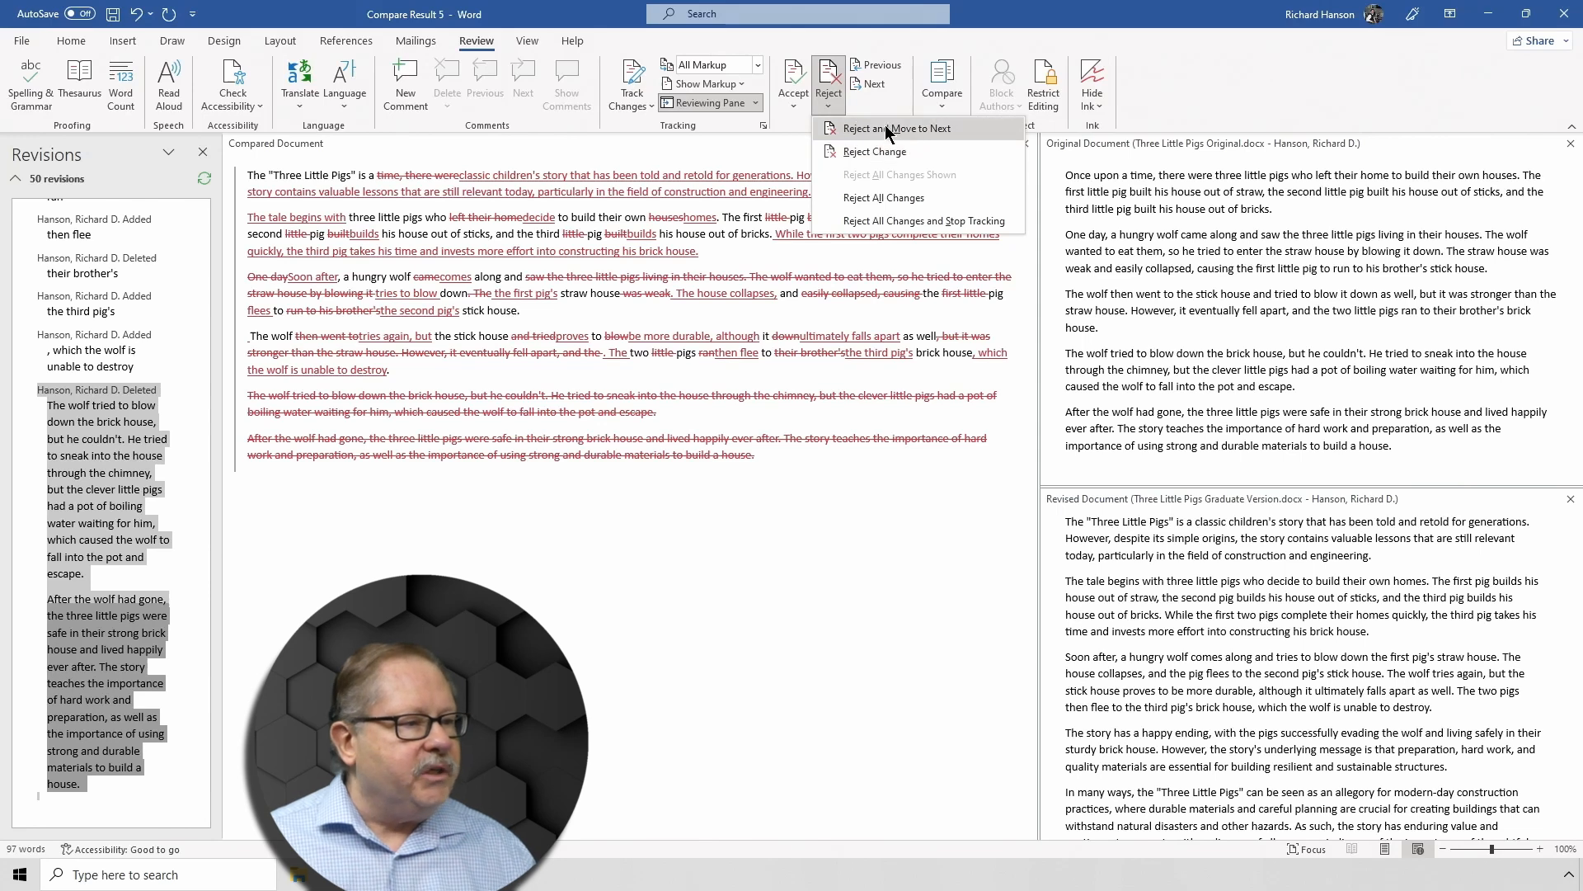
click(893, 128)
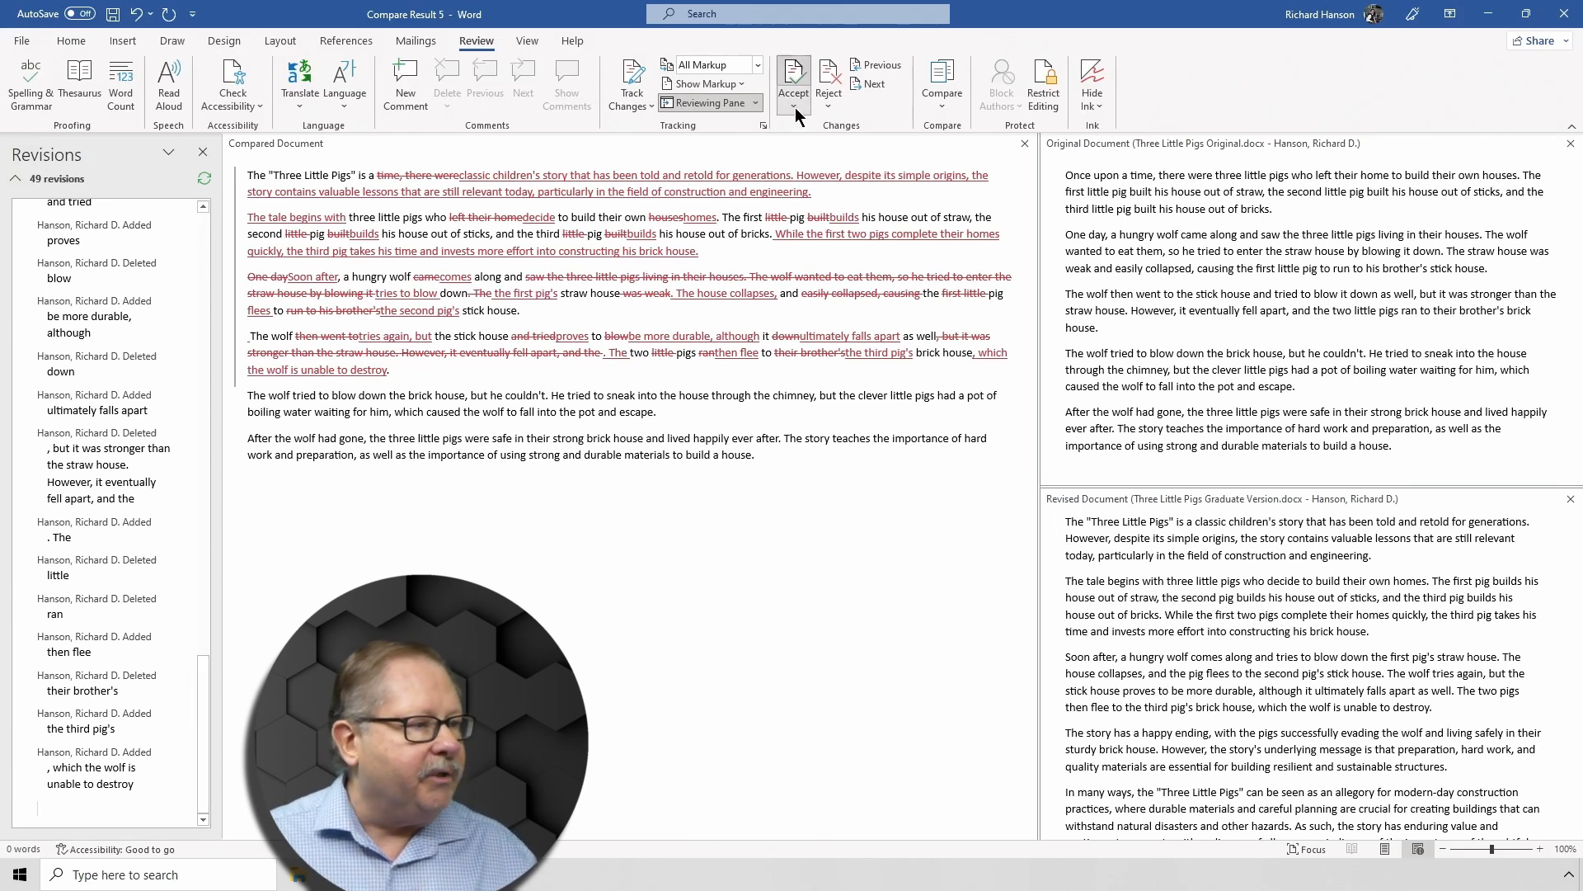
Step: Accept All Changes to clear the remaining revisions
click(793, 80)
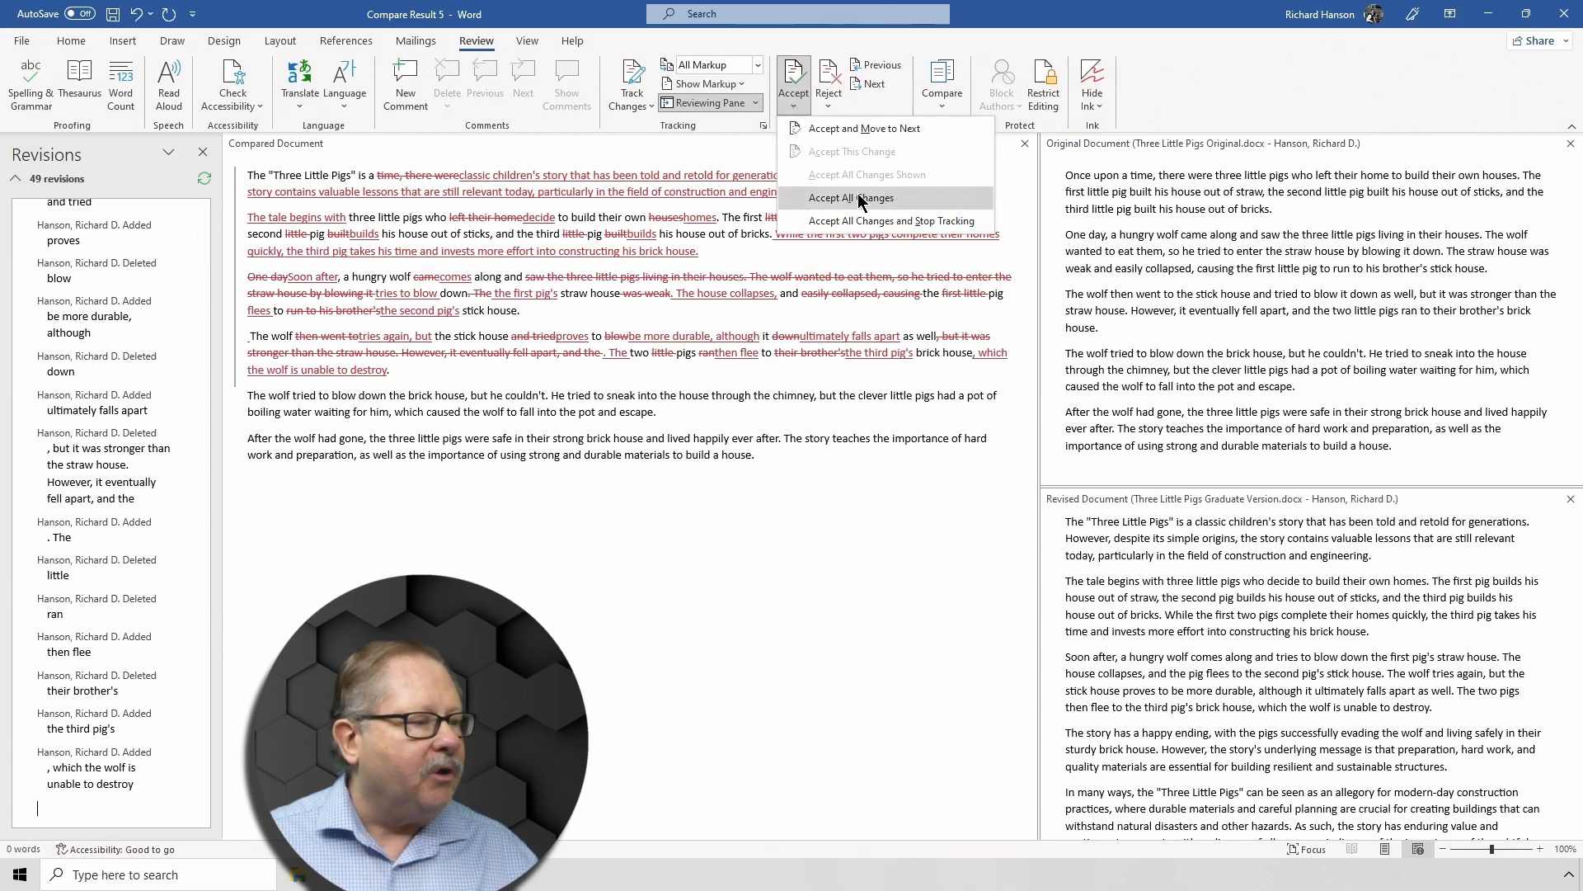
click(851, 198)
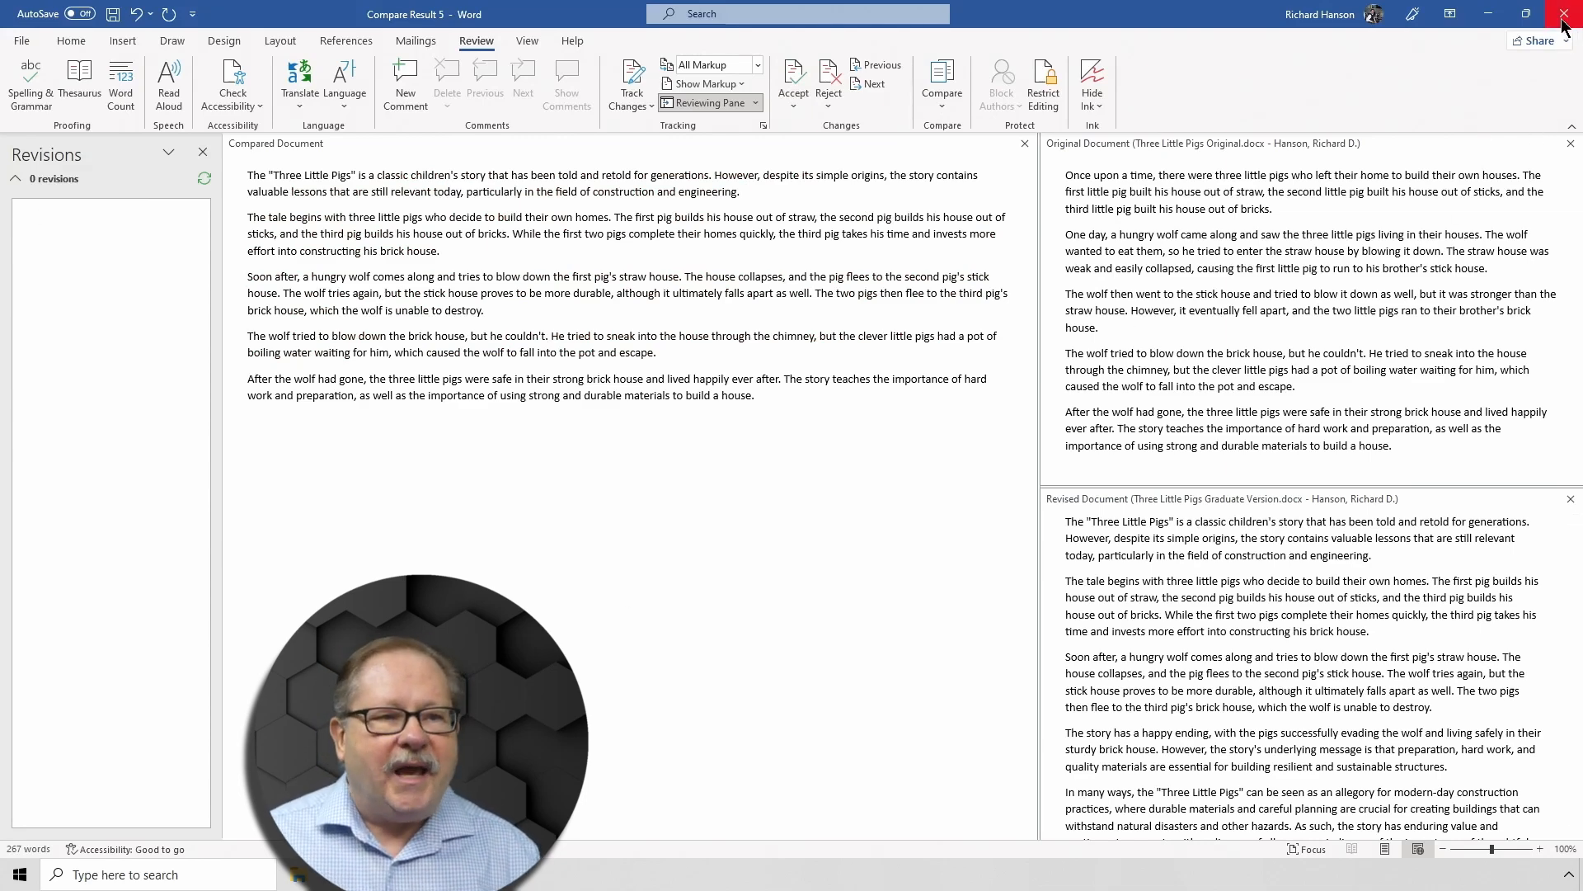
Step: Close the window to trigger the save prompt for the compared document
click(1564, 14)
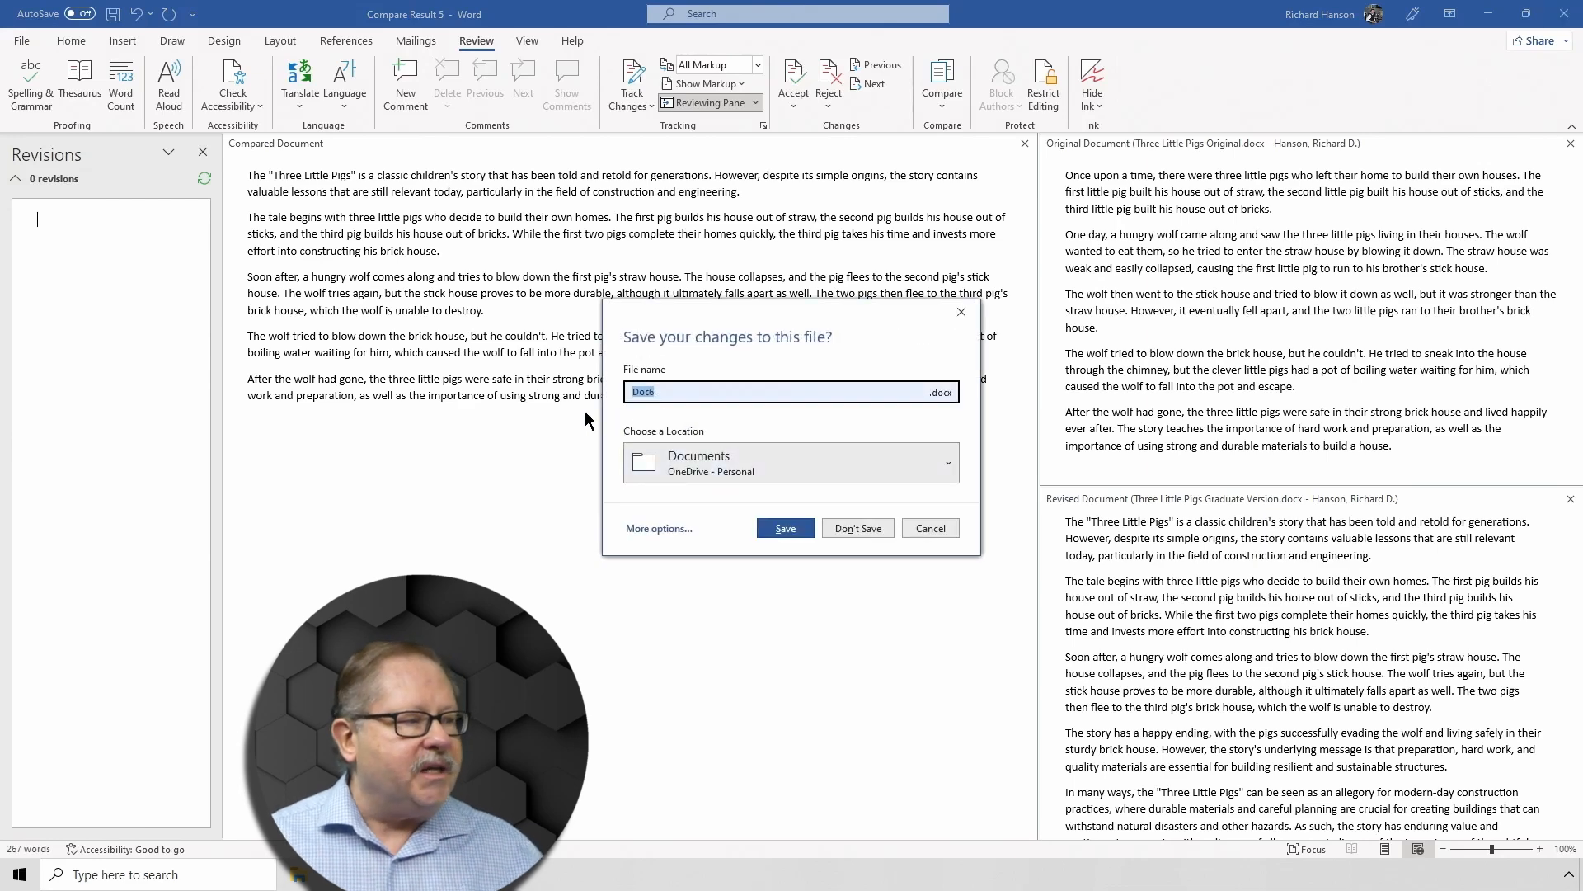
mouse_move(159, 176)
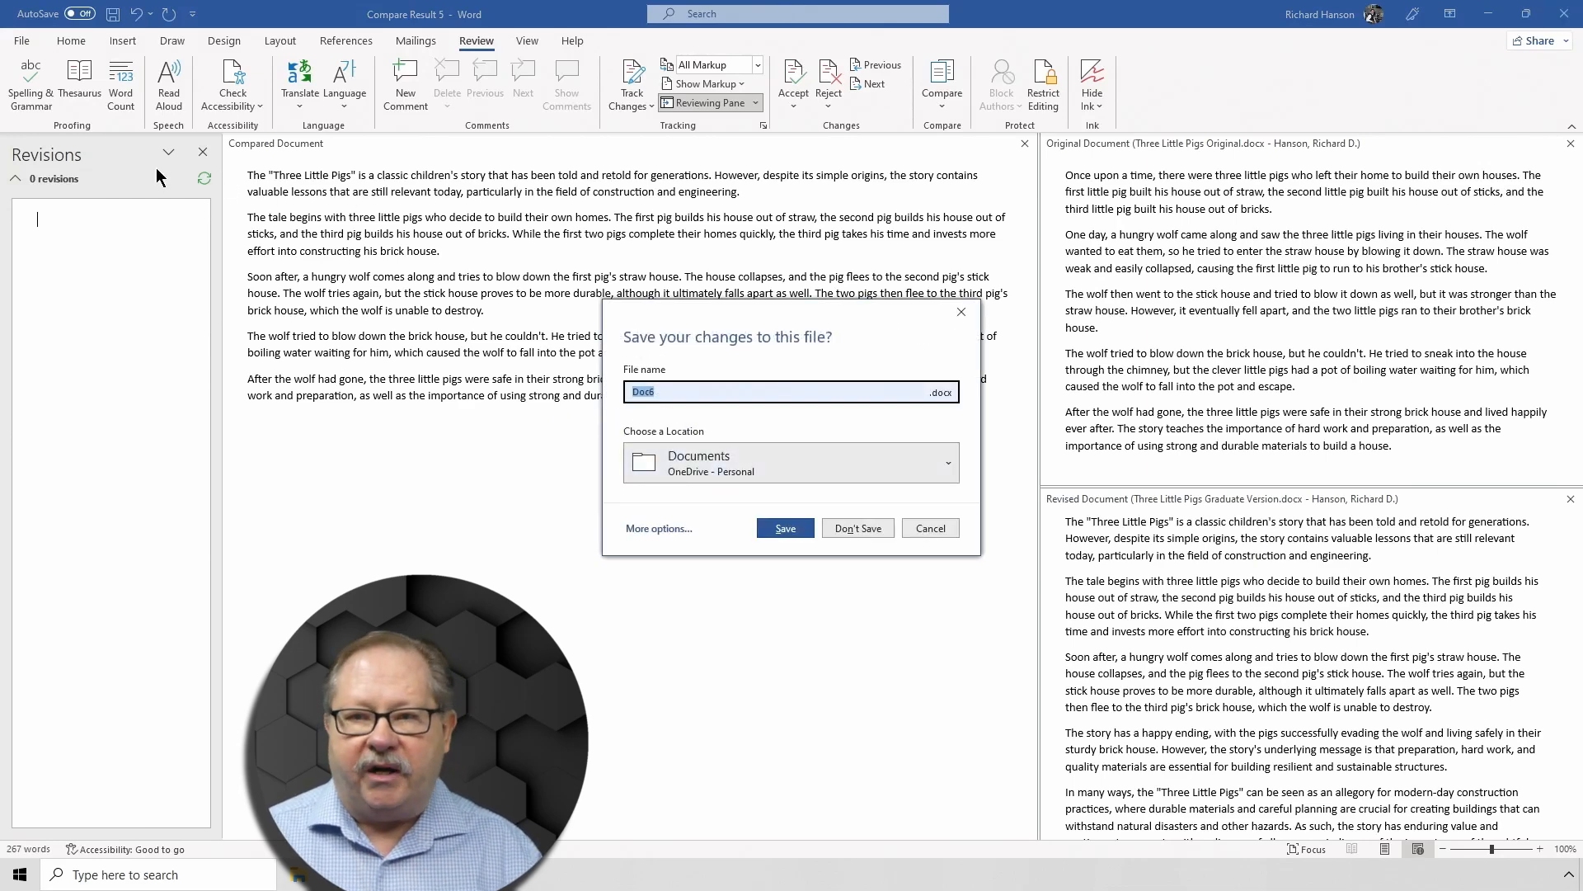